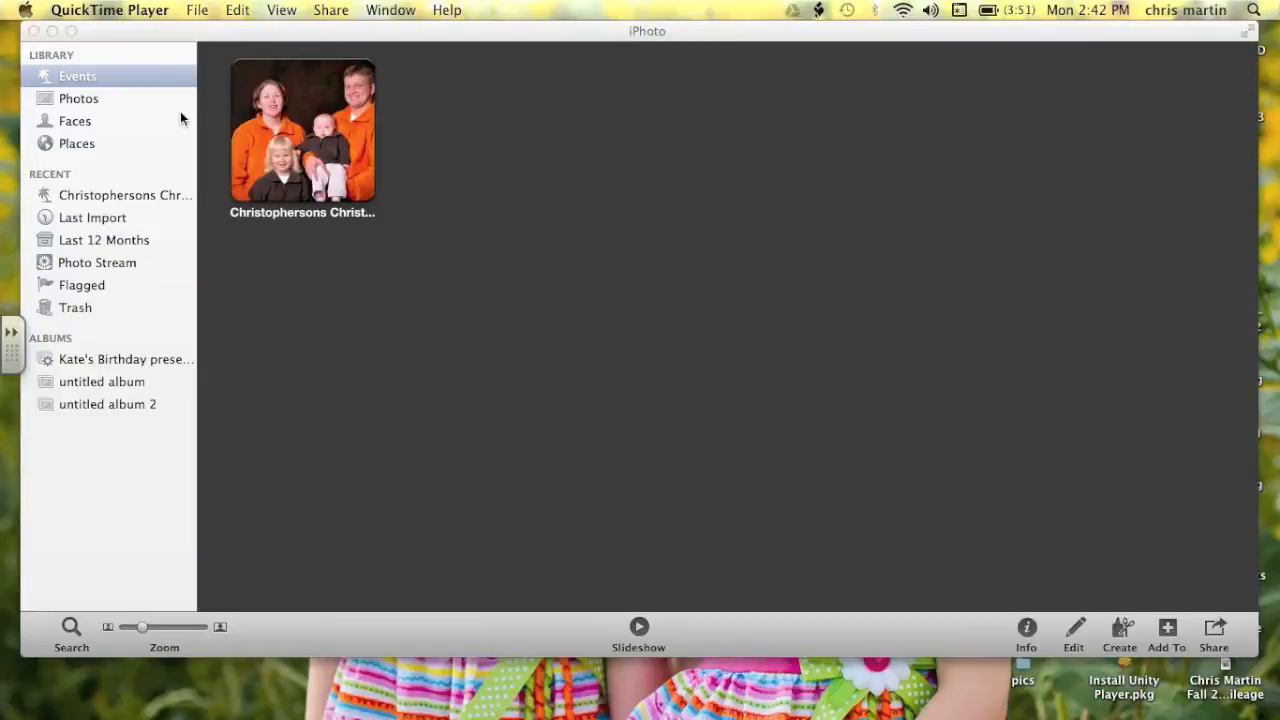
mouse_move(64, 88)
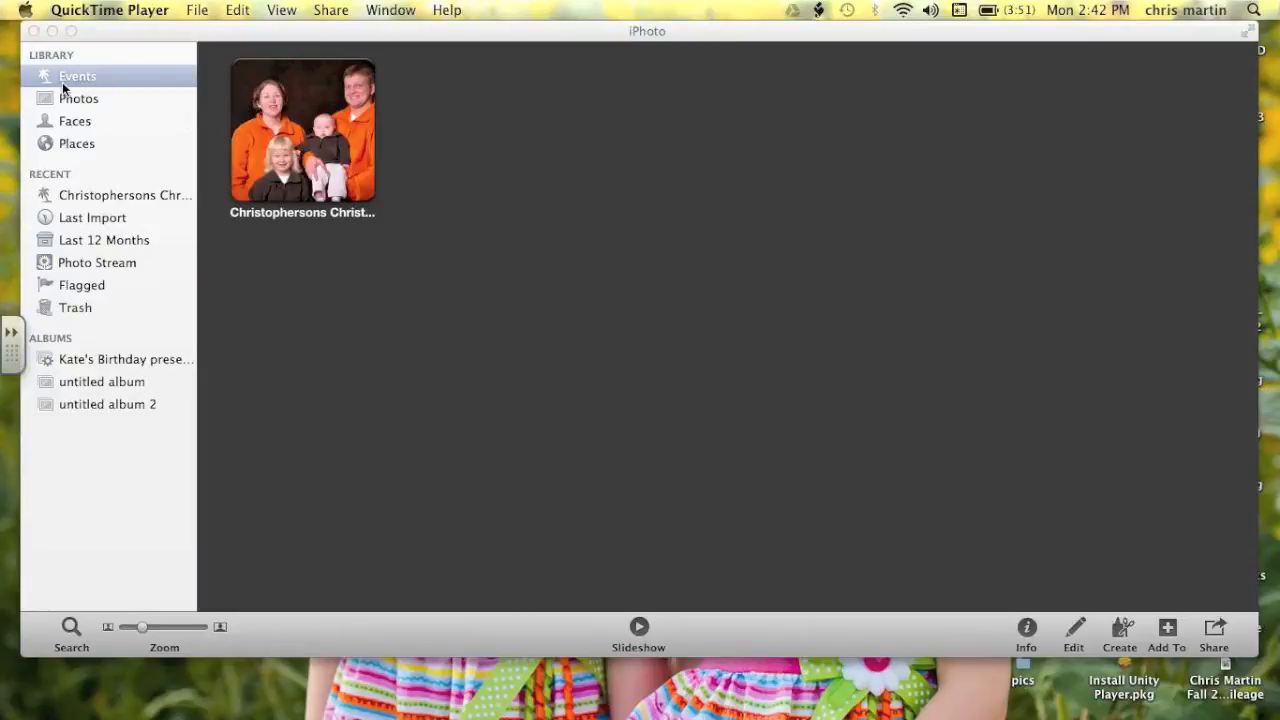
mouse_move(296, 92)
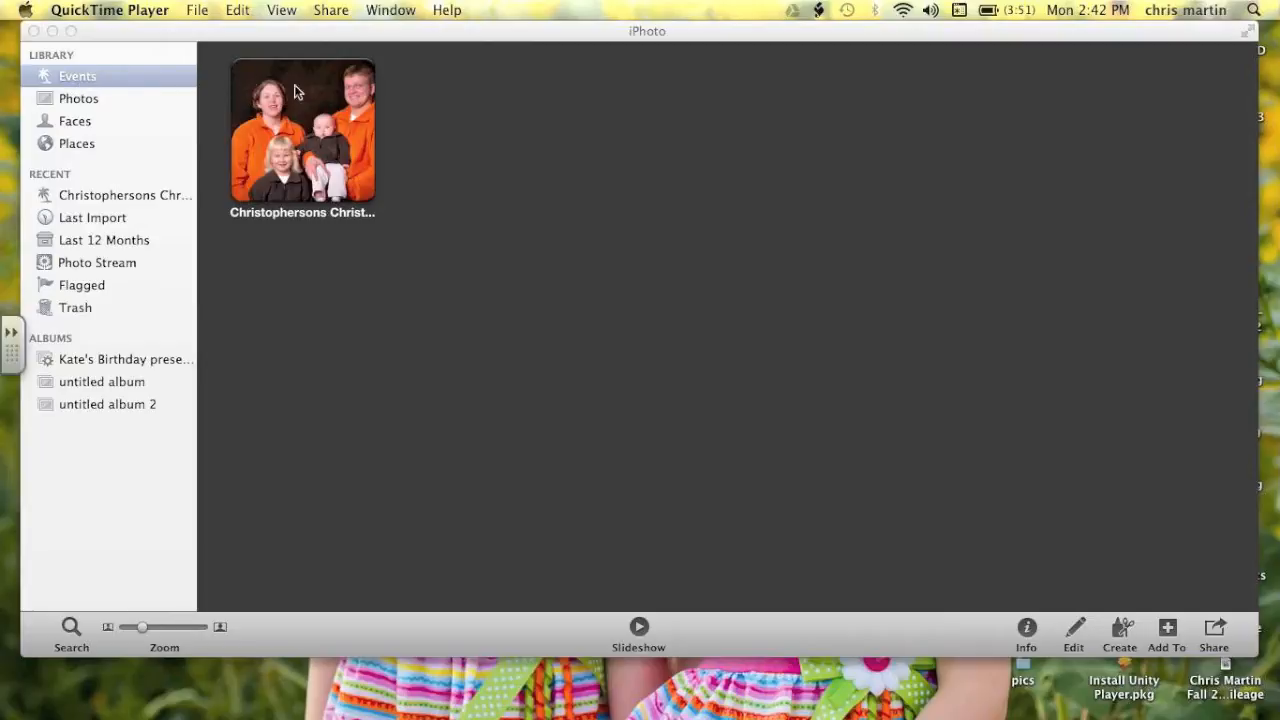
mouse_move(530, 224)
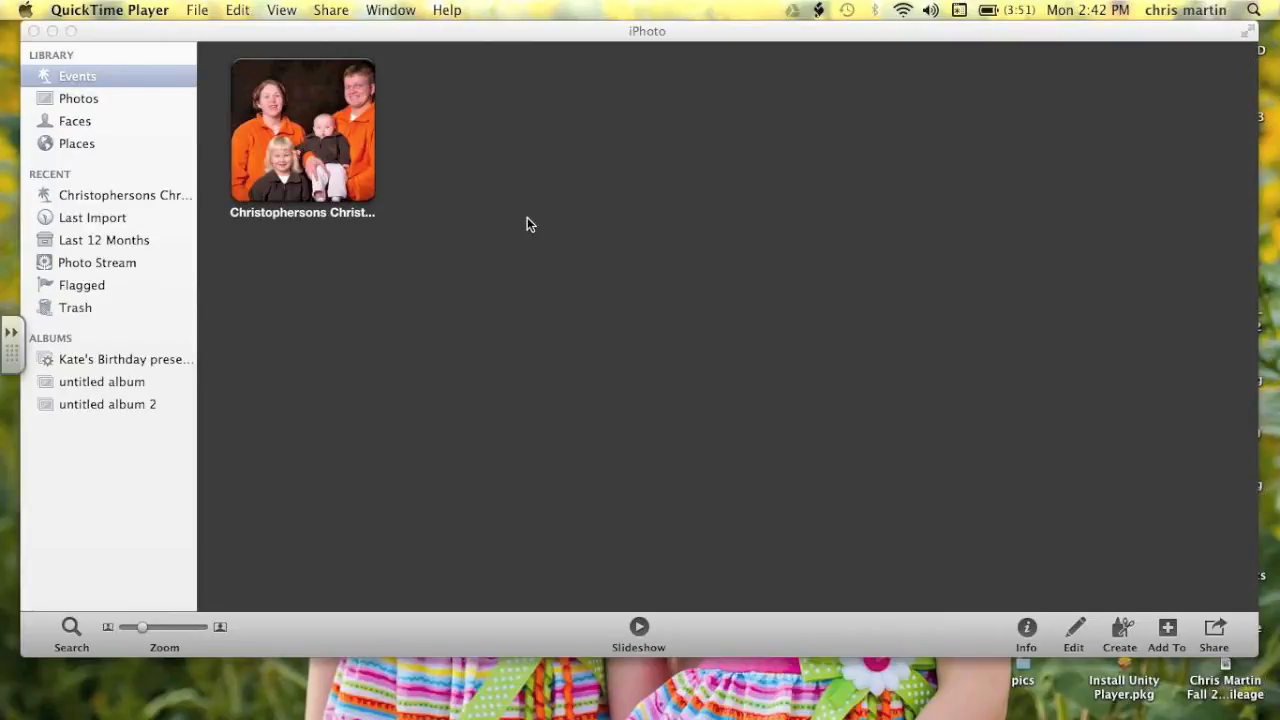
mouse_move(280, 184)
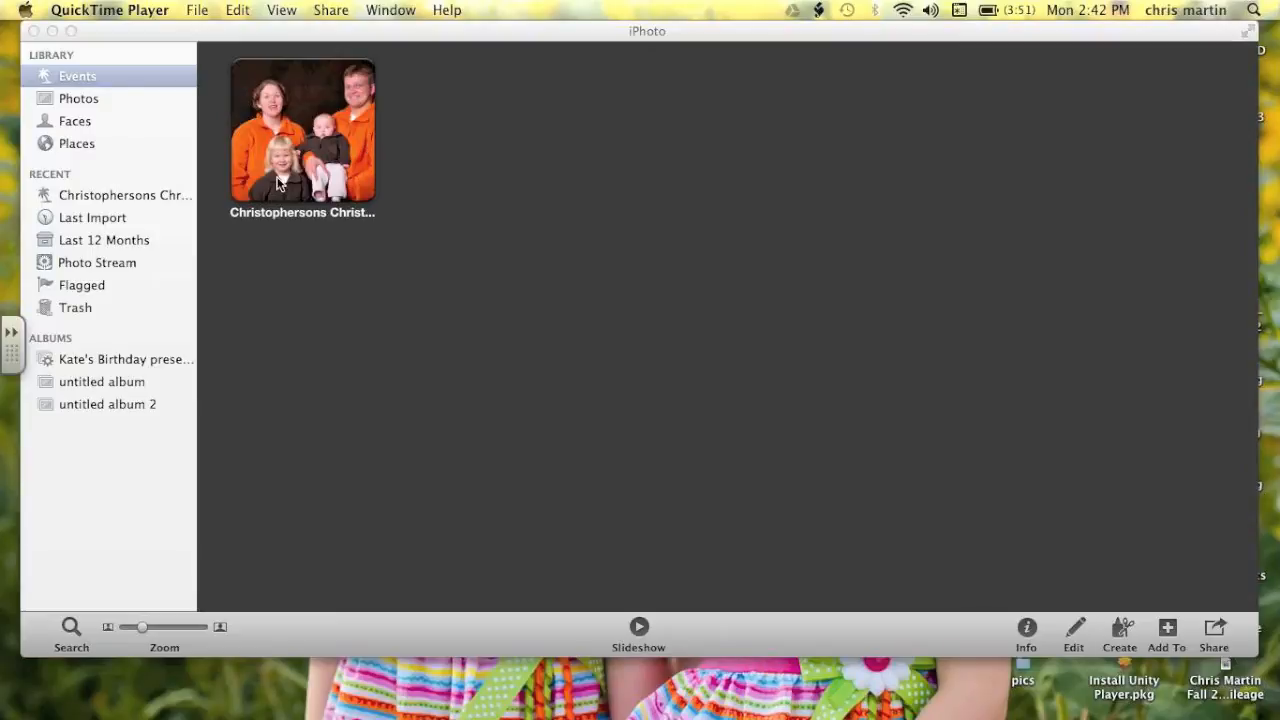
mouse_move(108, 78)
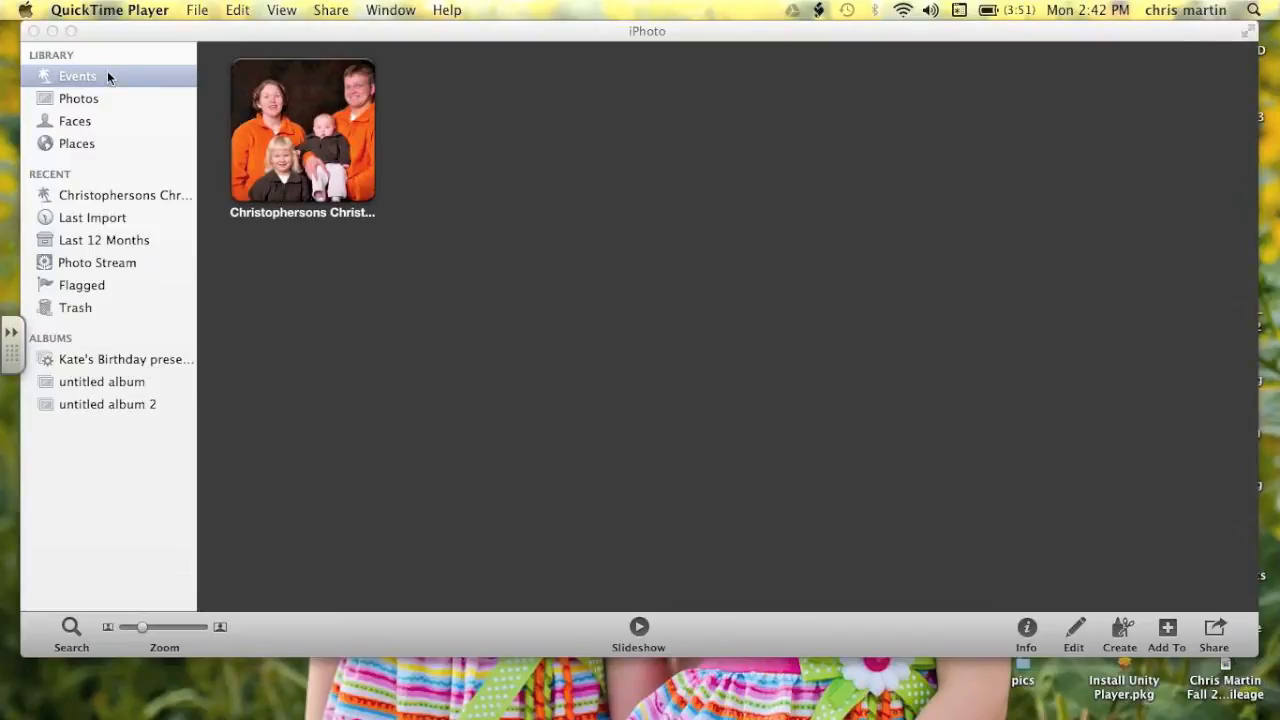
Step: Open the Christophersons Christmas event and select the first family portrait
double_click(302, 130)
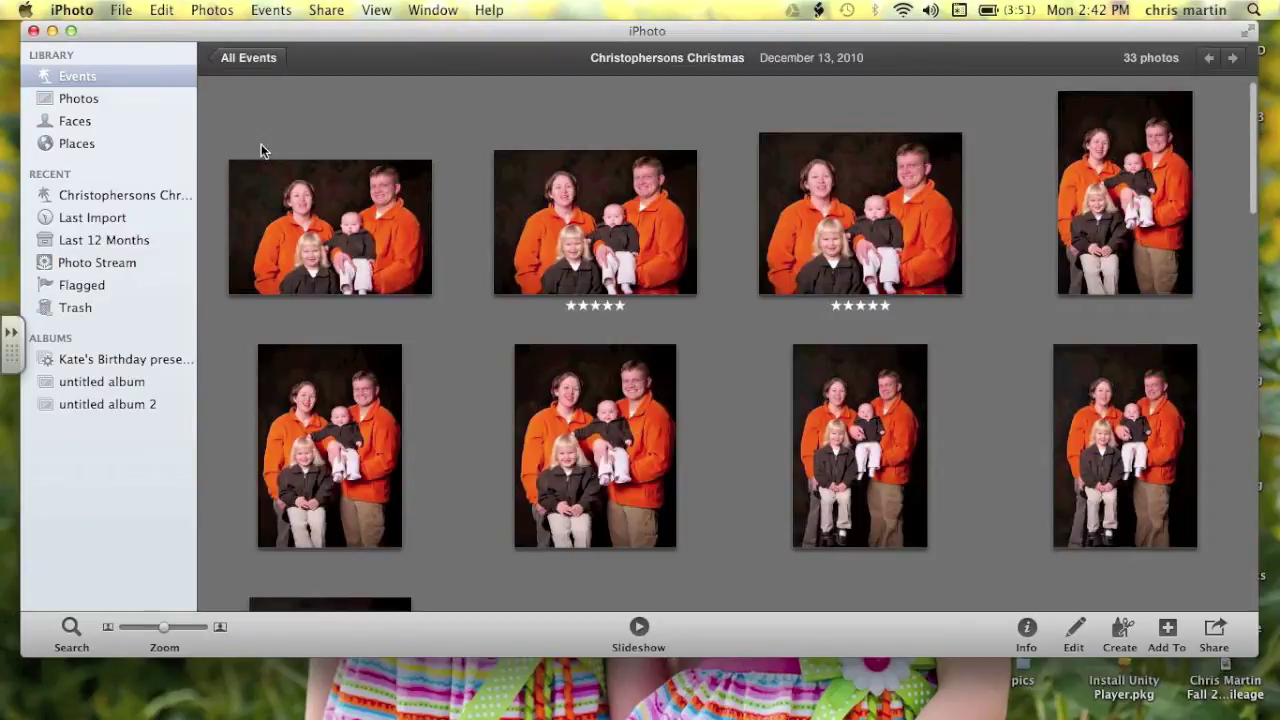
mouse_move(284, 152)
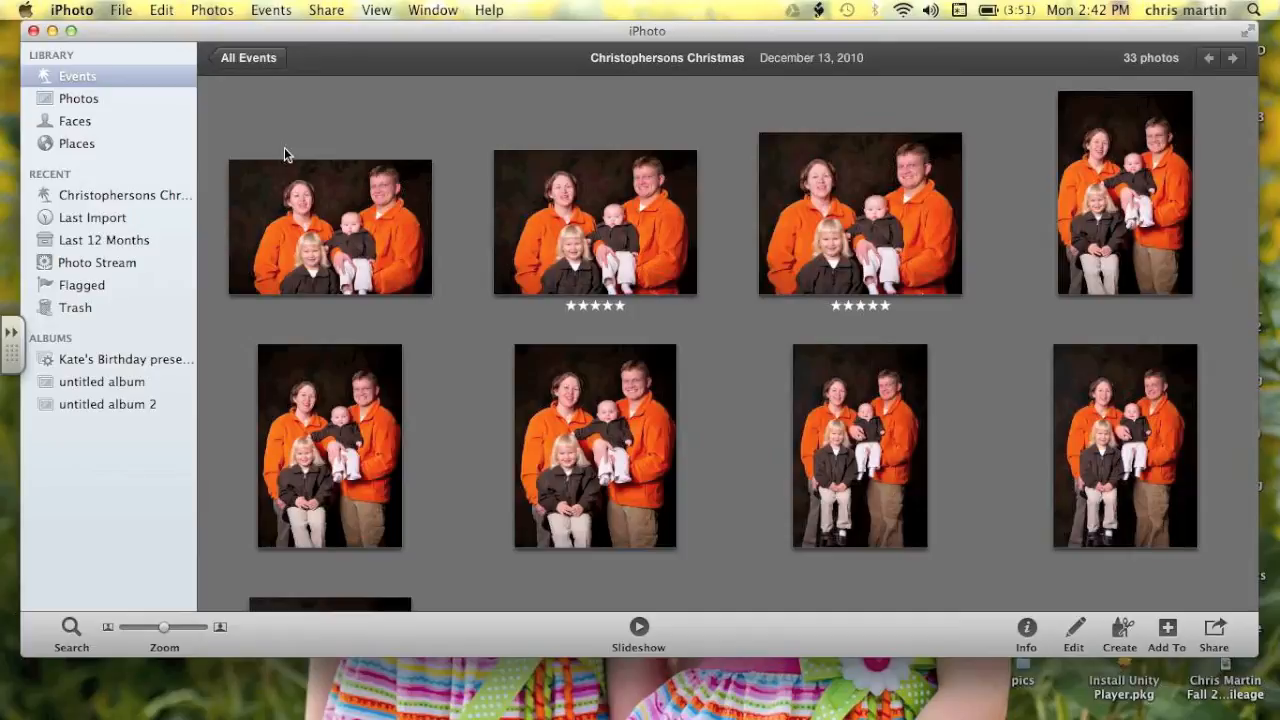
left_click(330, 224)
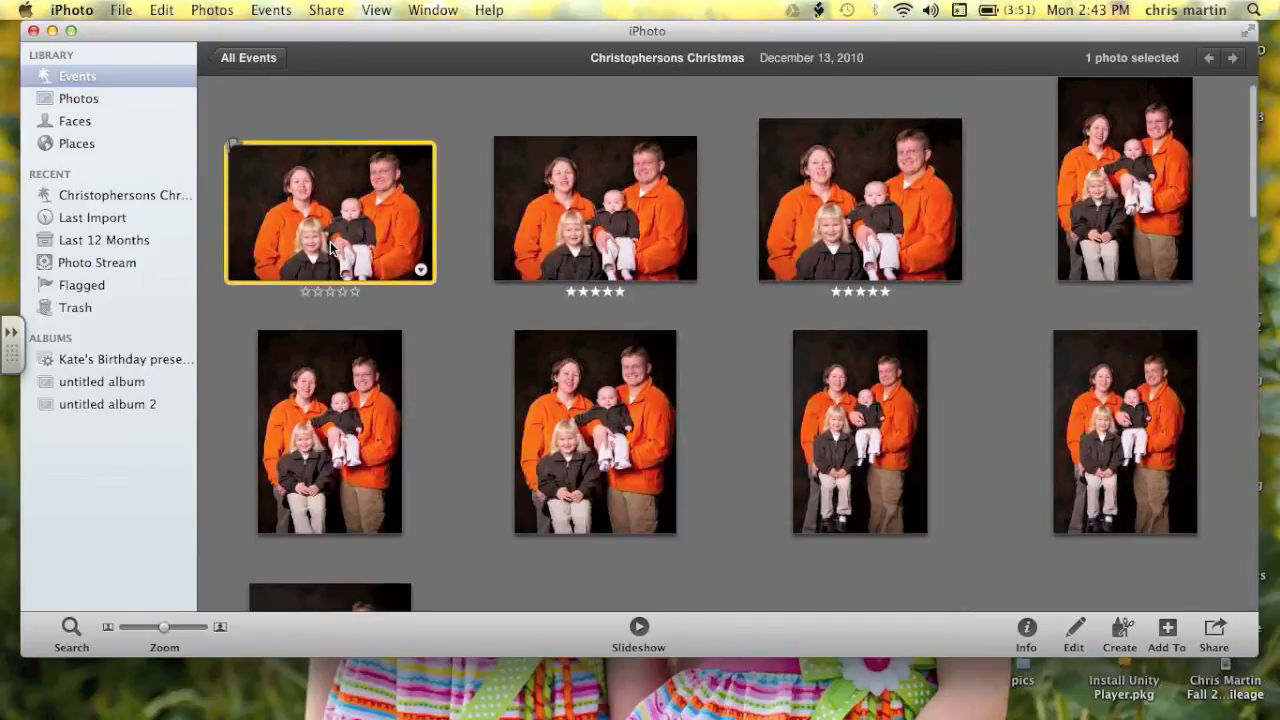
scroll("down", 3)
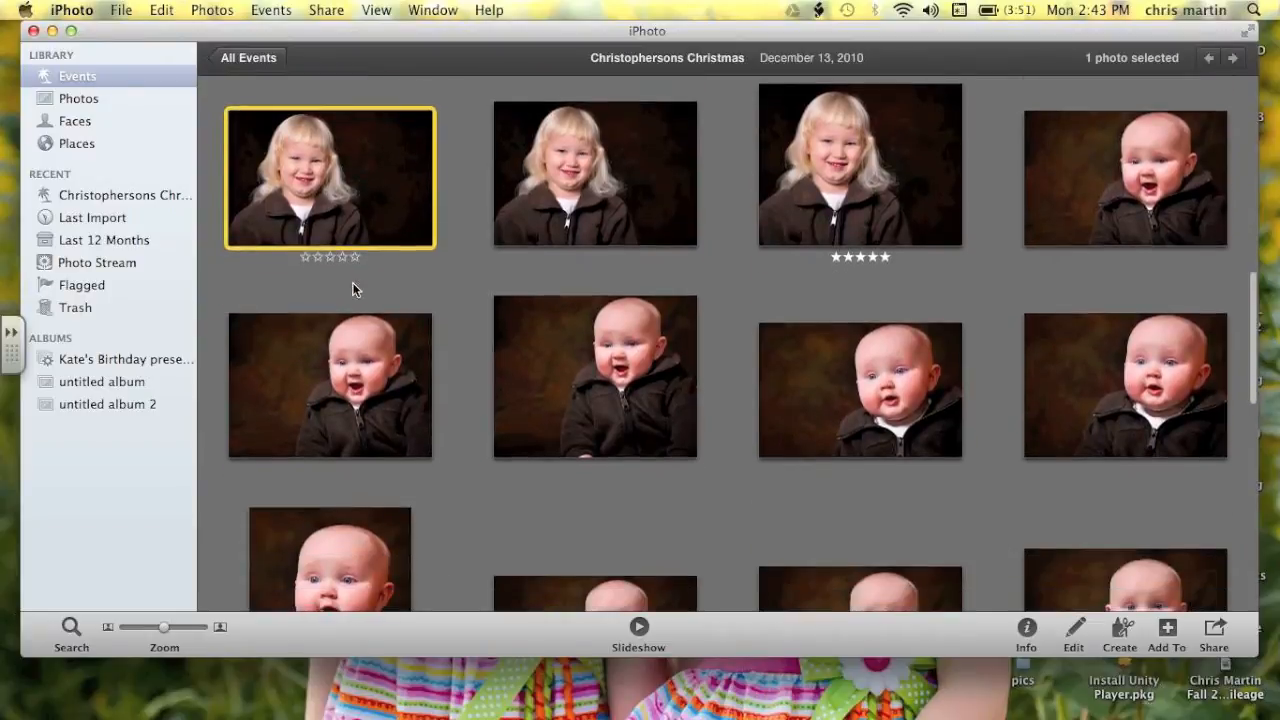
Step: View a baby portrait full size, then return to the event's thumbnail grid
left_click(596, 376)
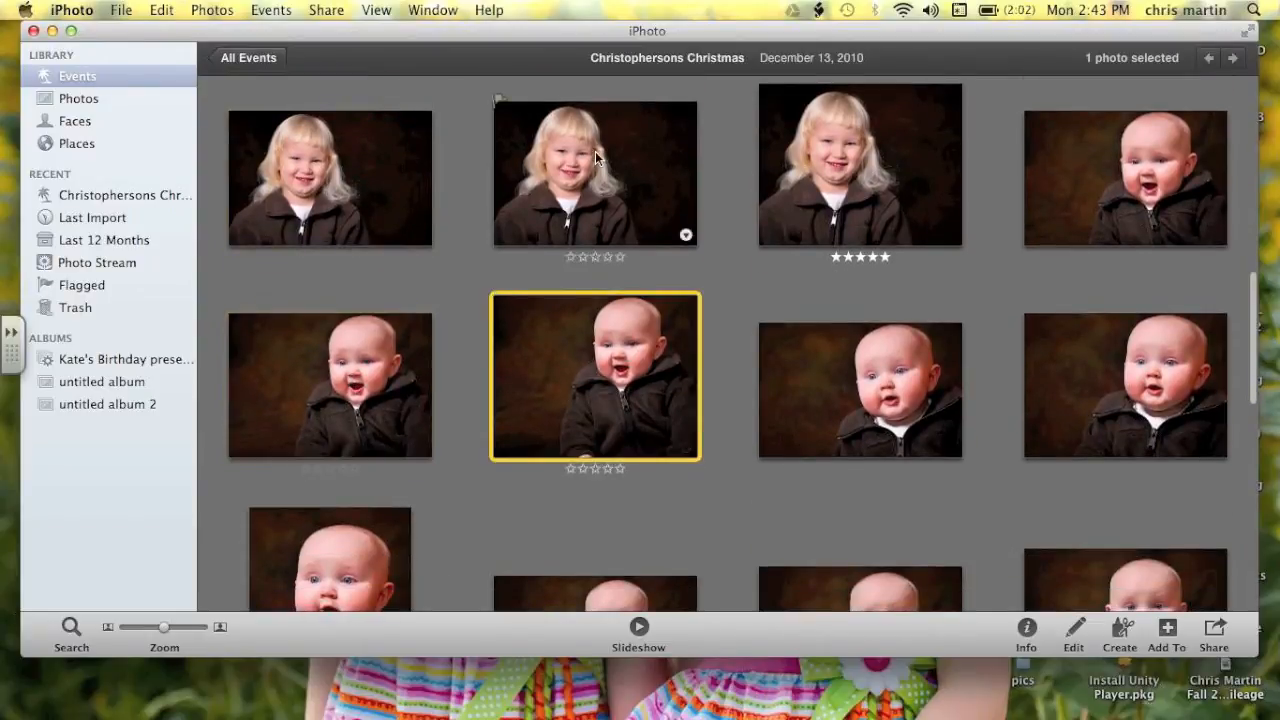
double_click(596, 376)
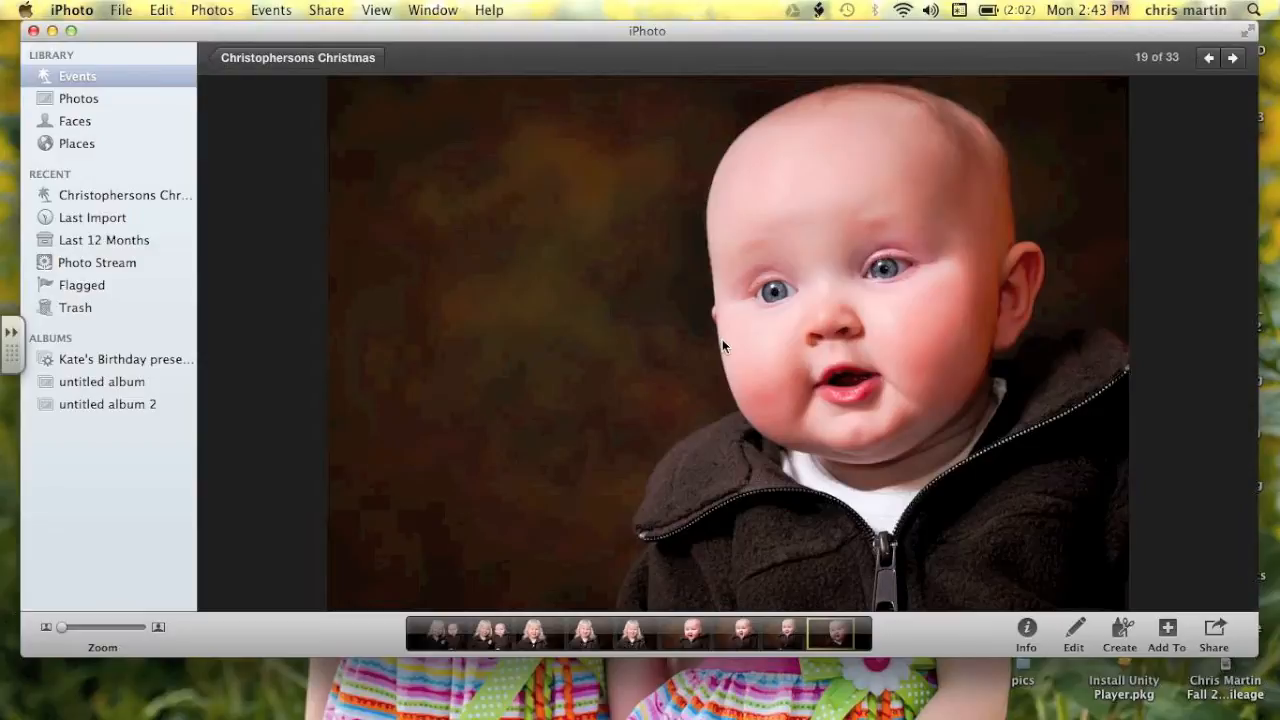
mouse_move(350, 80)
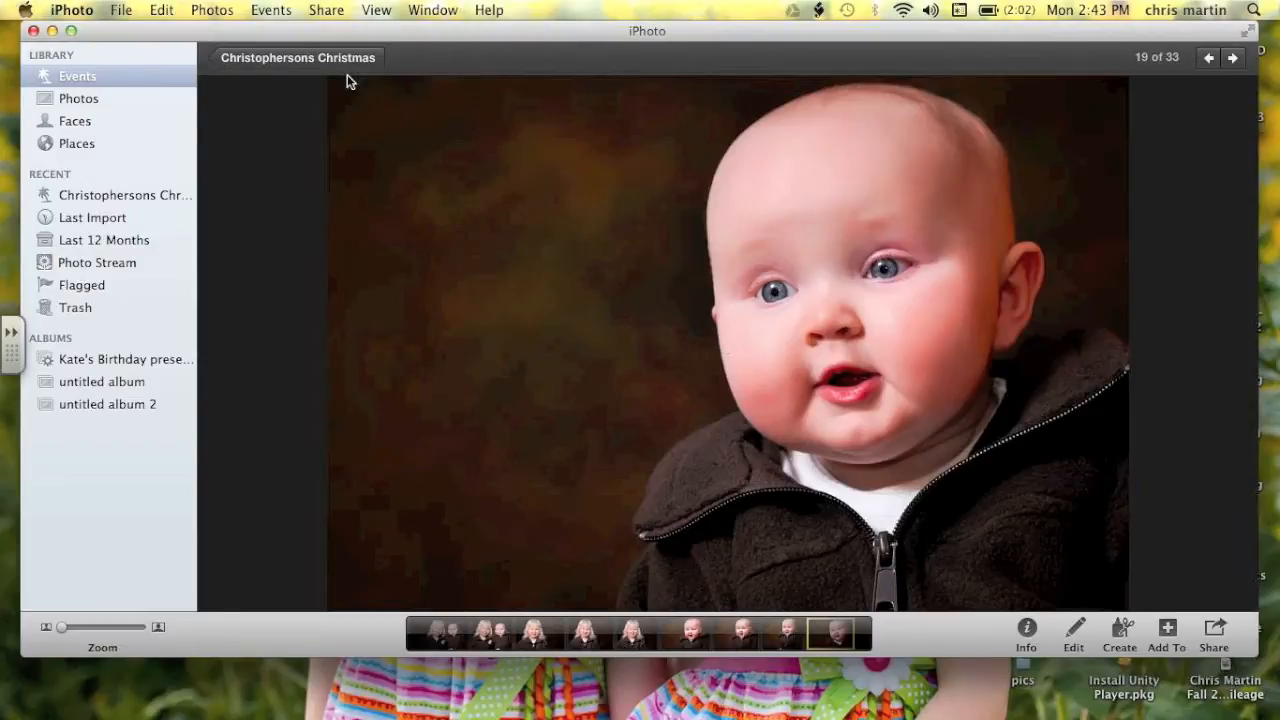
left_click(248, 56)
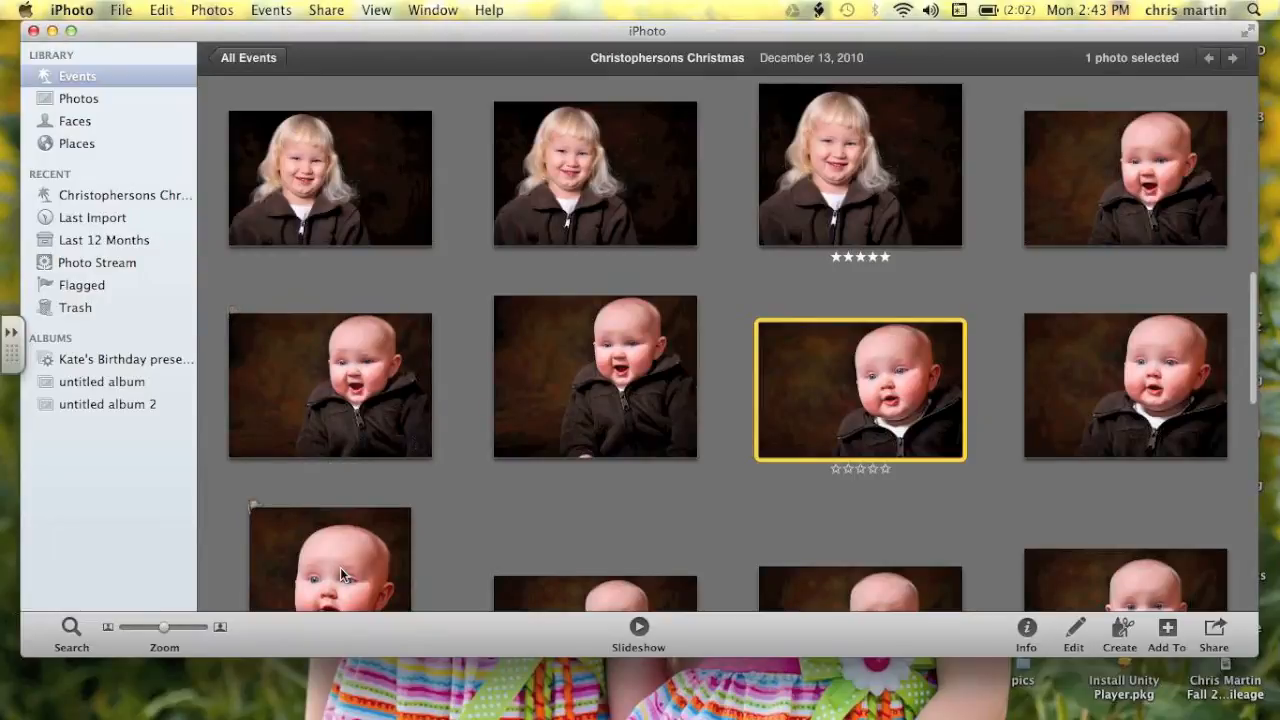
mouse_move(164, 54)
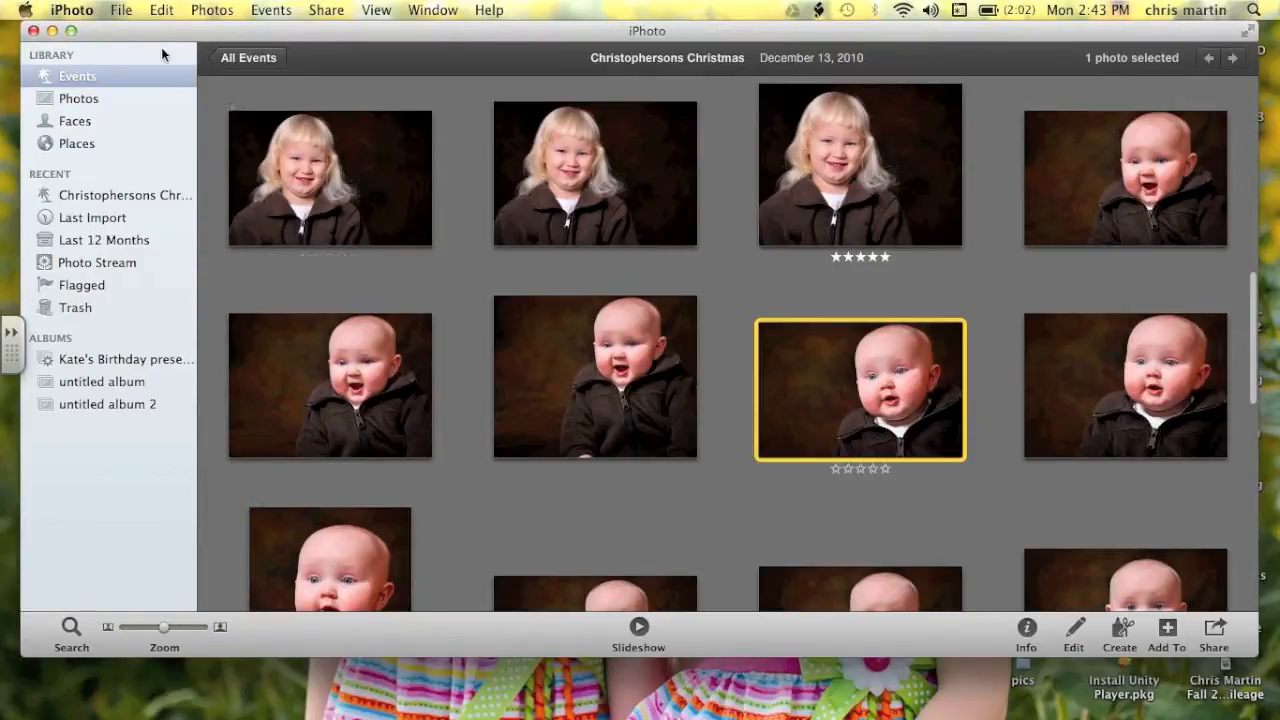
mouse_move(124, 16)
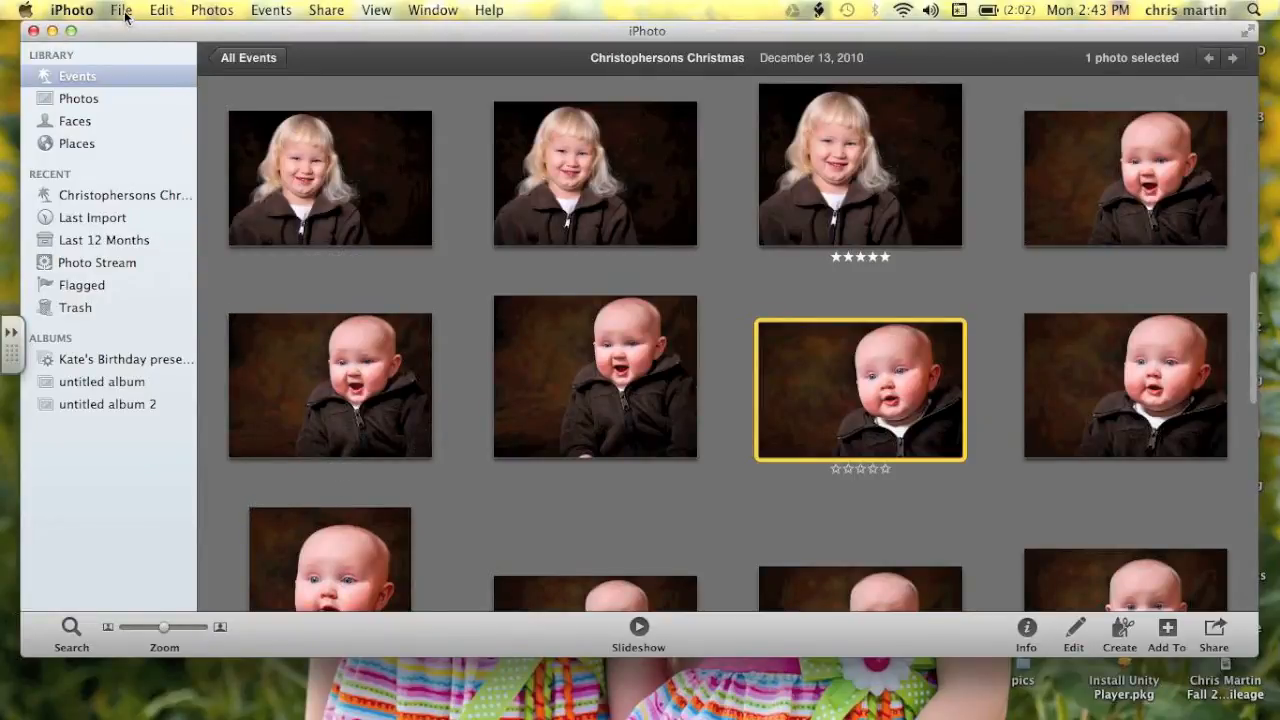
left_click(120, 10)
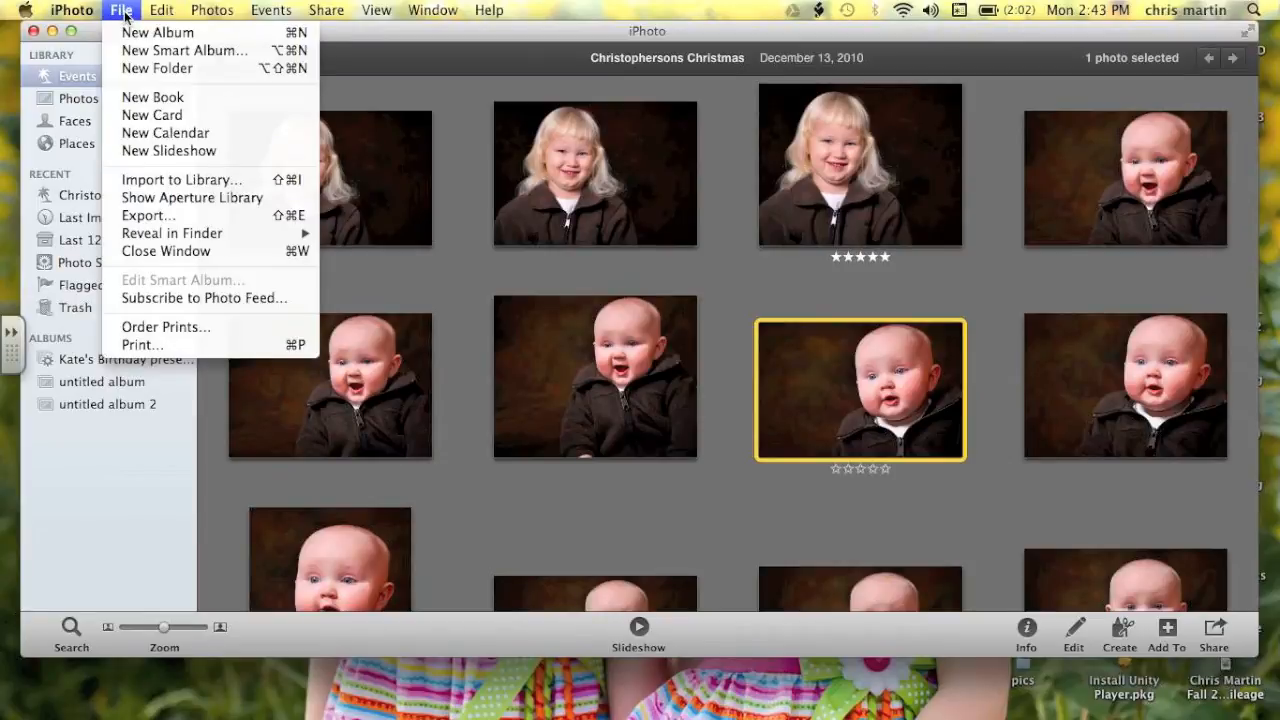
left_click(148, 216)
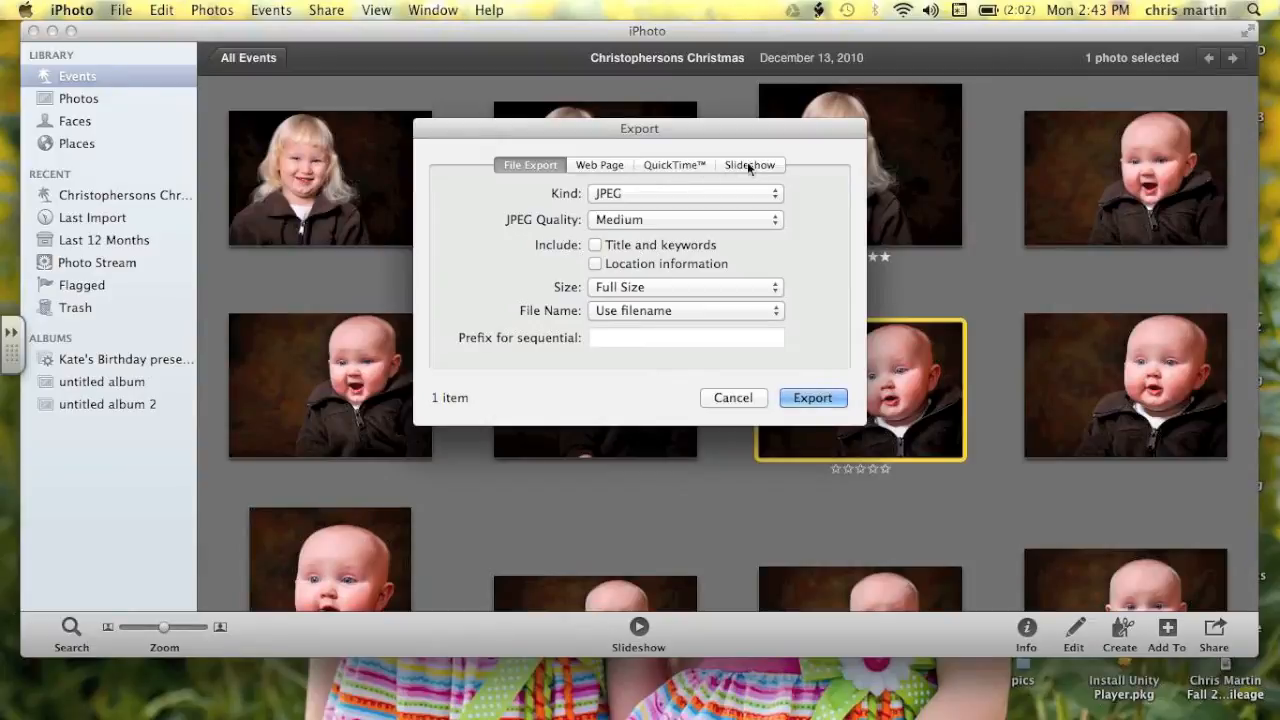
mouse_move(728, 194)
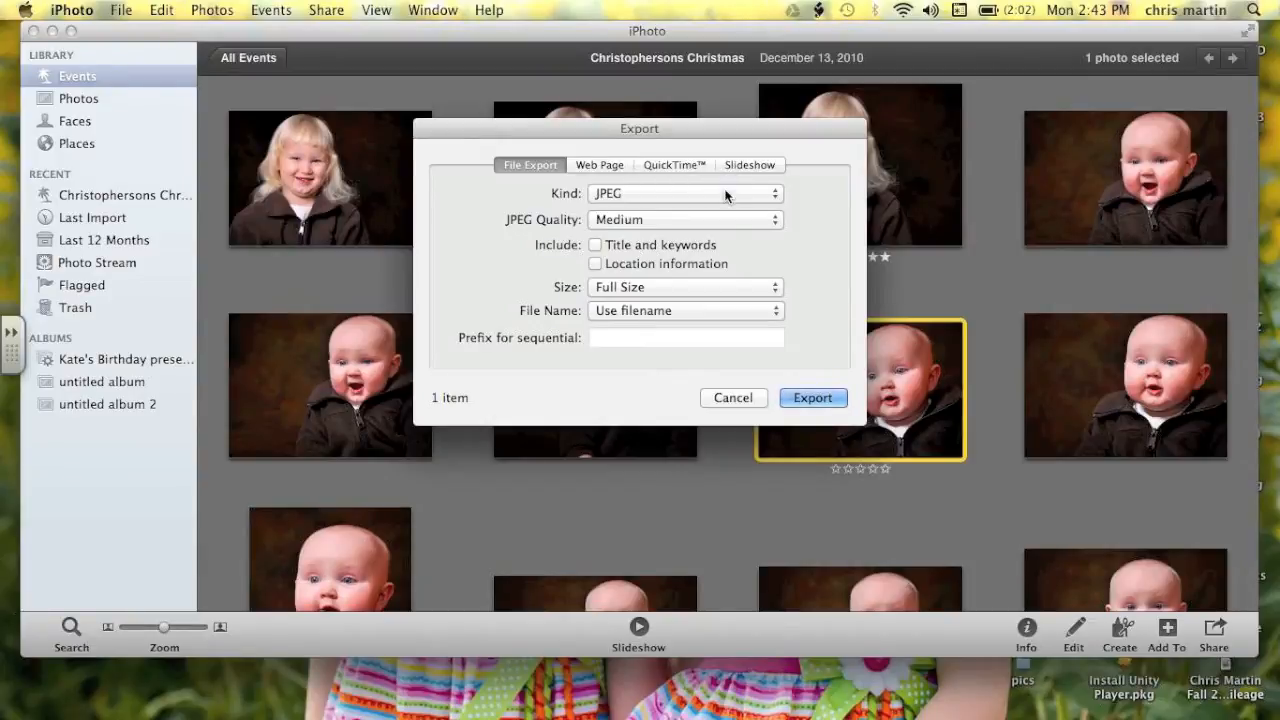
left_click(732, 396)
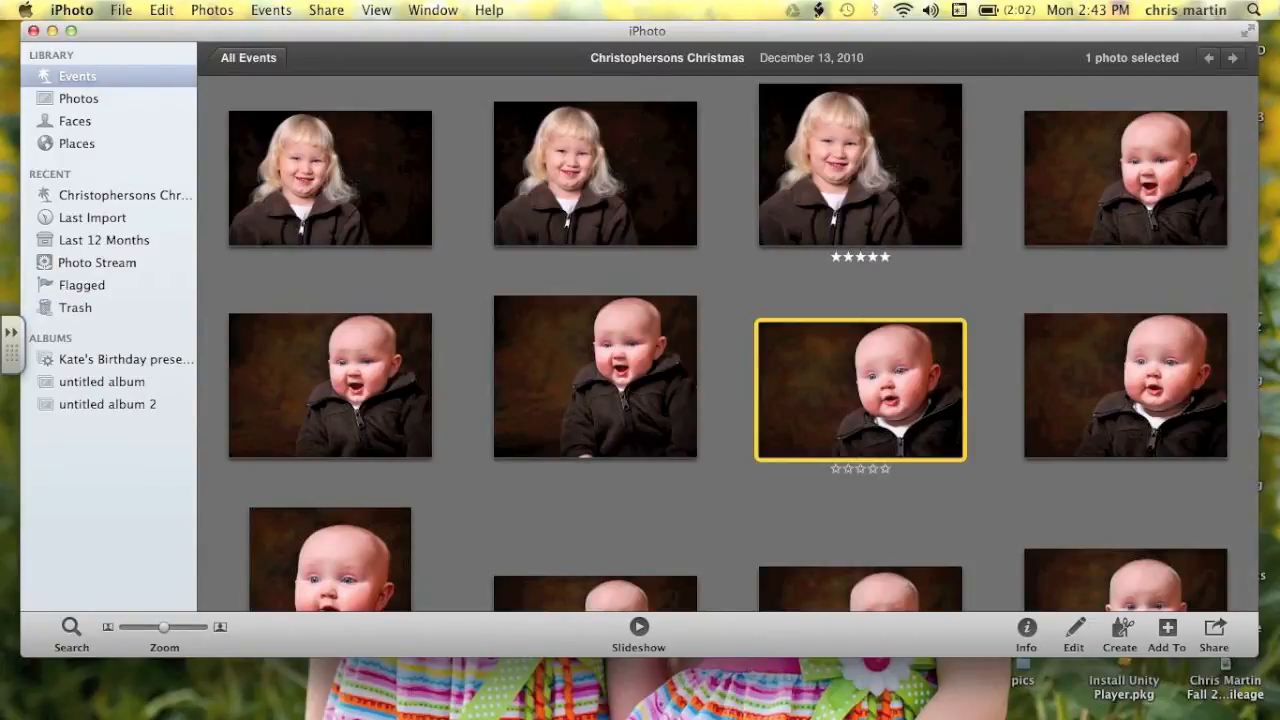
mouse_move(220, 680)
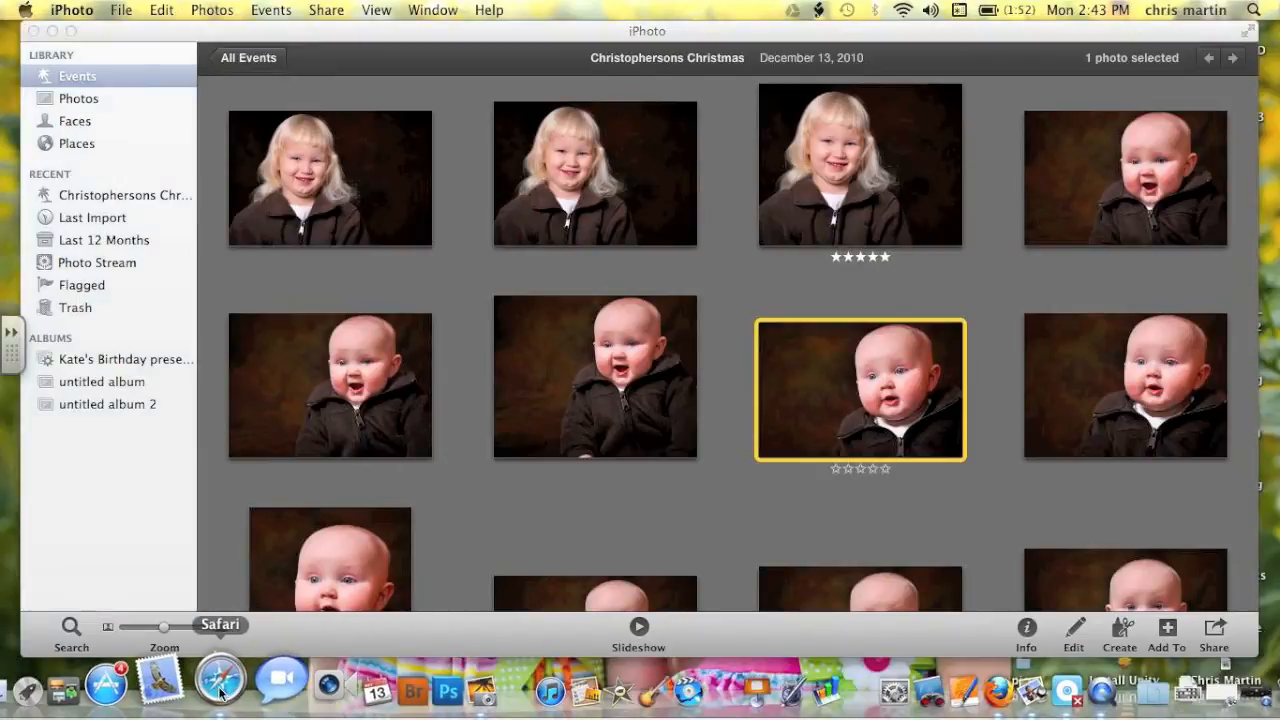
Step: Launch Safari and load the shutterfly.com website
left_click(220, 680)
type("shutterfl")
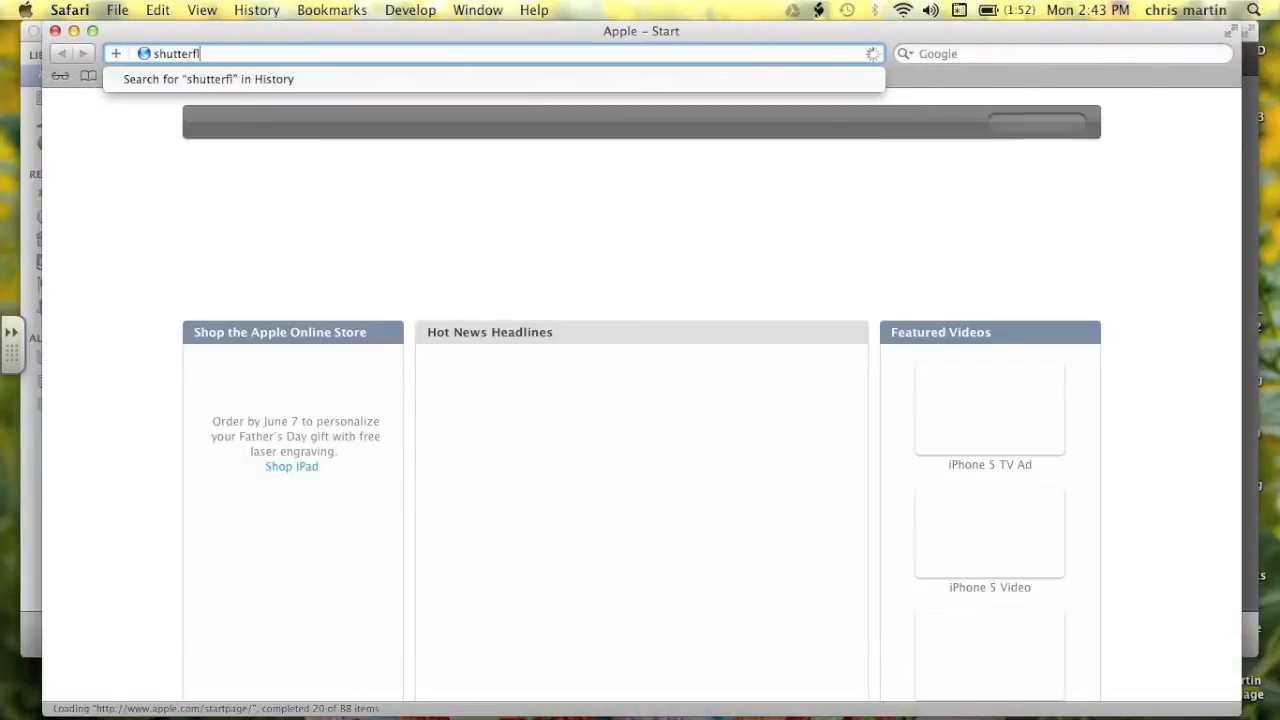
type("y.com")
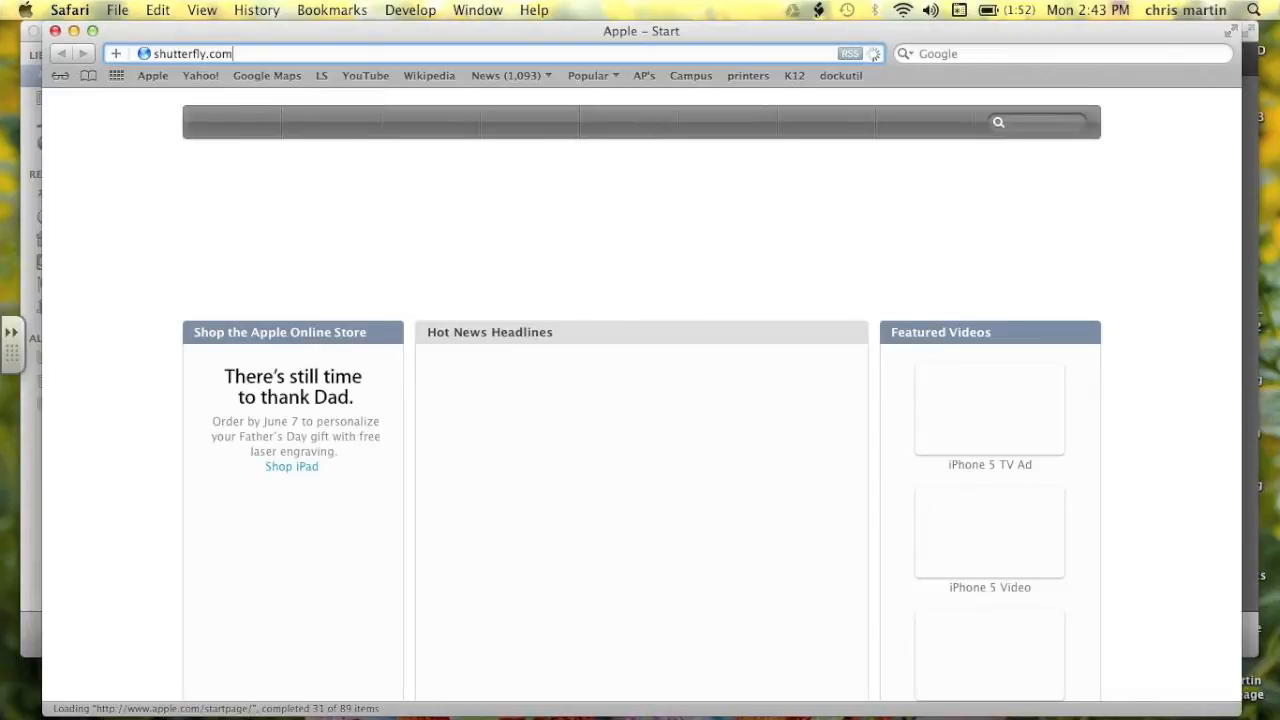
key("Return")
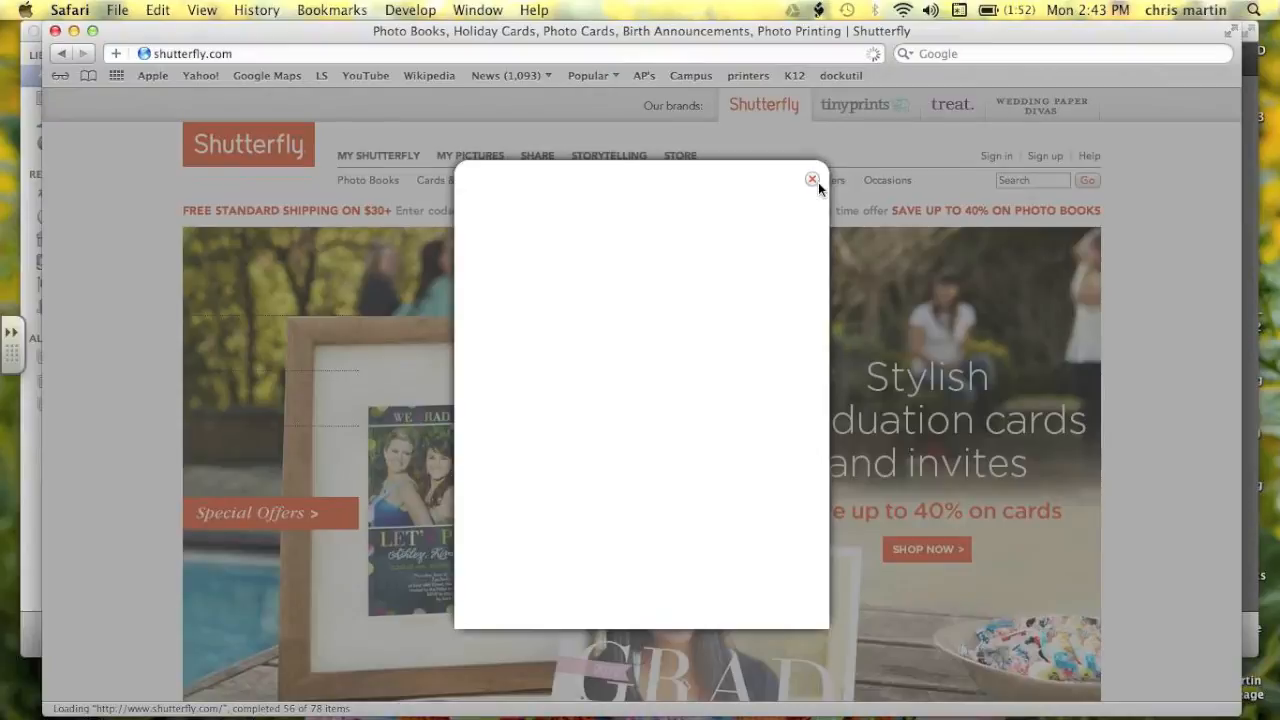
Step: Search the Shutterfly site for 'iphoto'
left_click(812, 180)
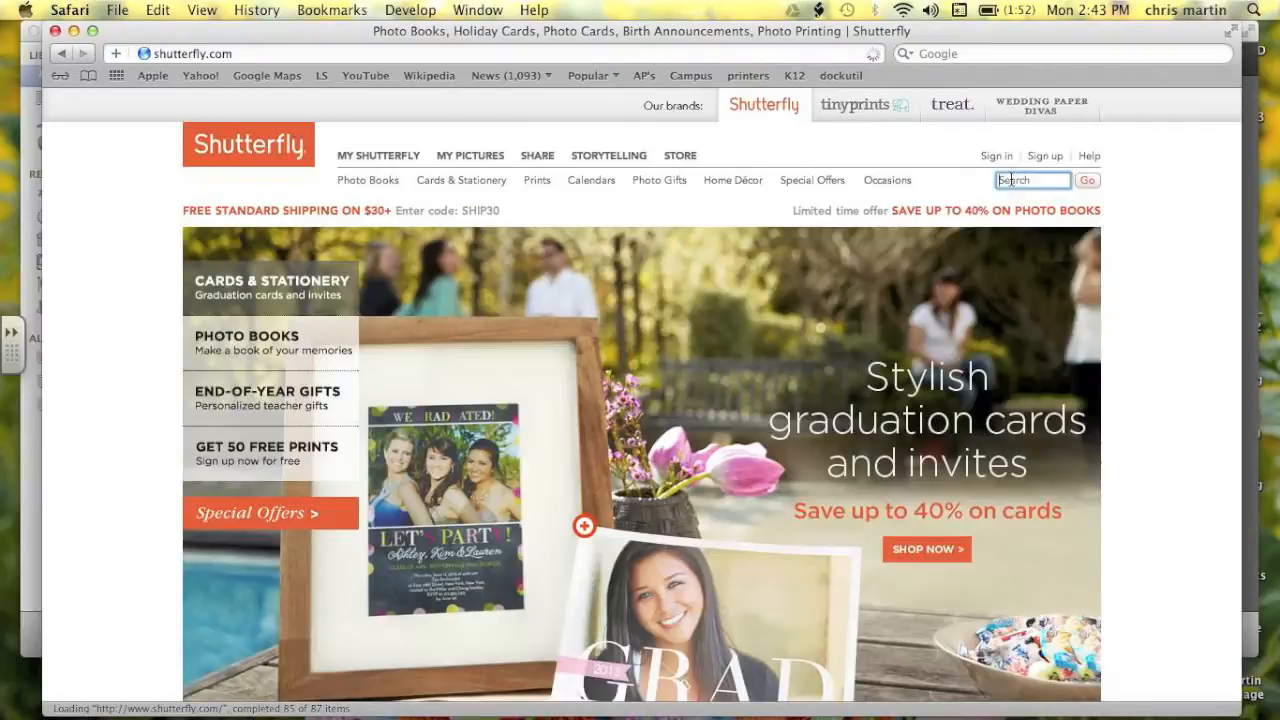
type("iphoto")
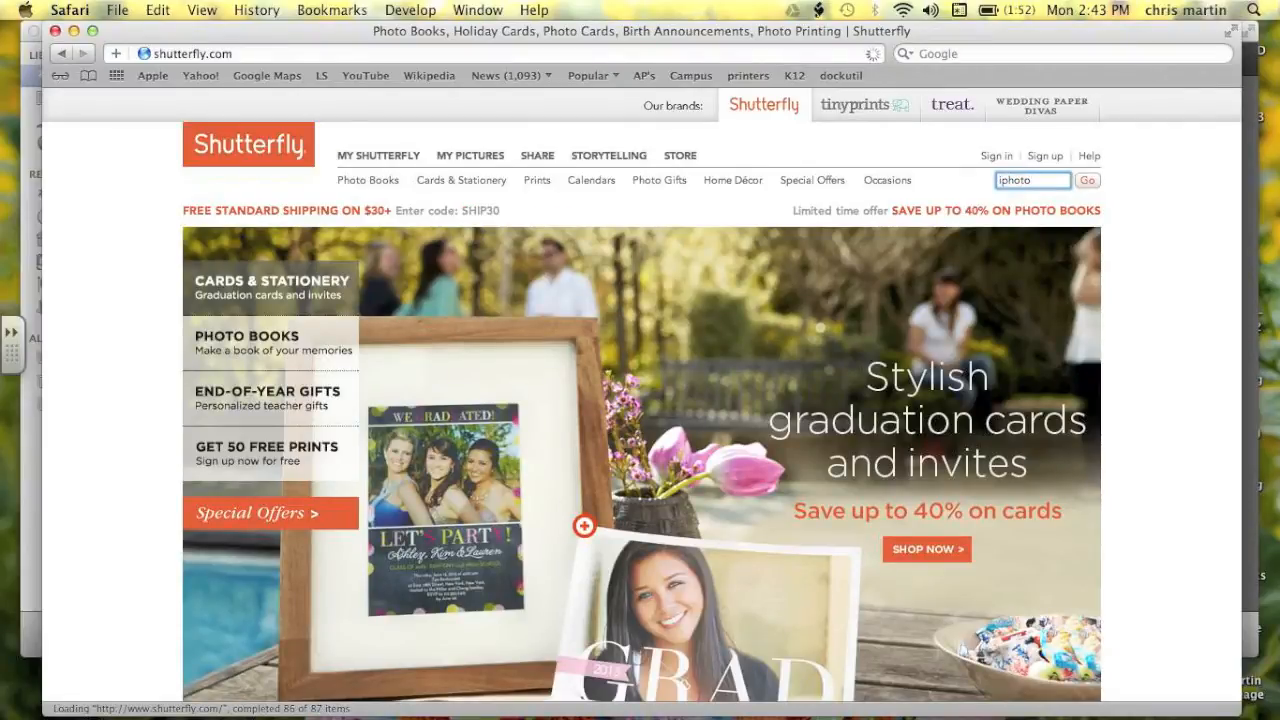
left_click(1084, 180)
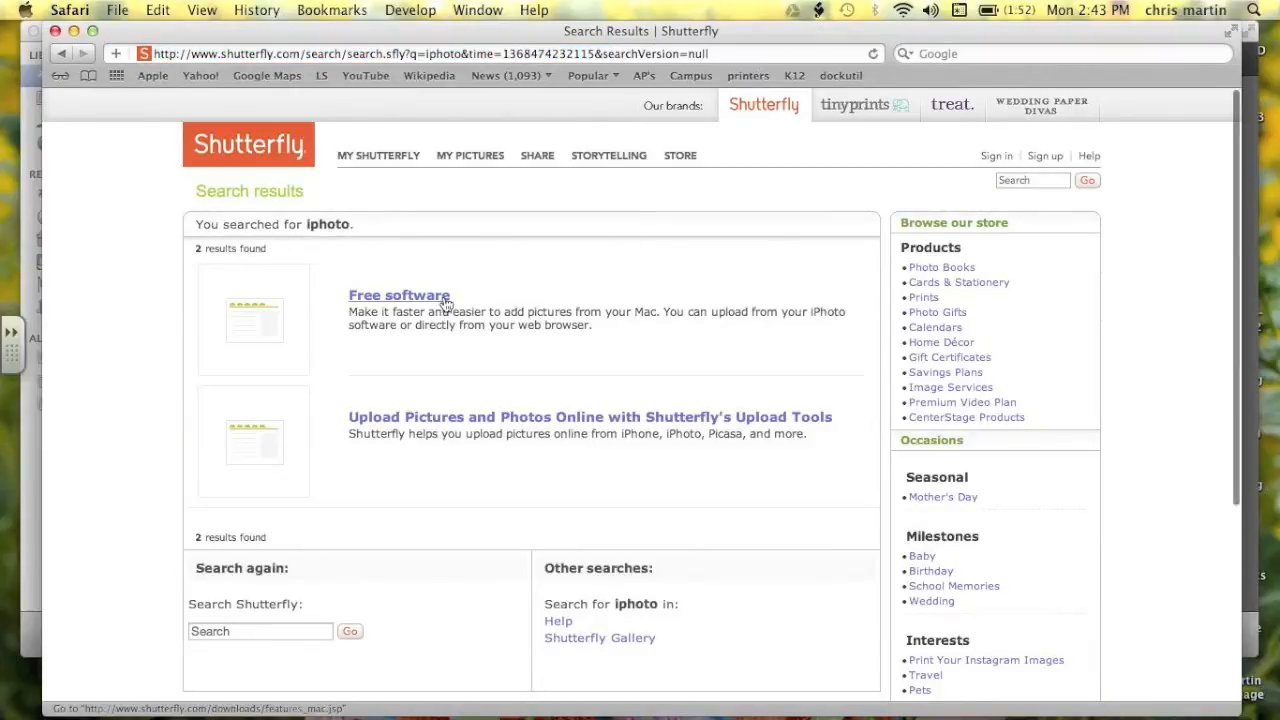
Step: Open the free Mac software result and download the Export Assistant plug-in for iPhoto
left_click(400, 296)
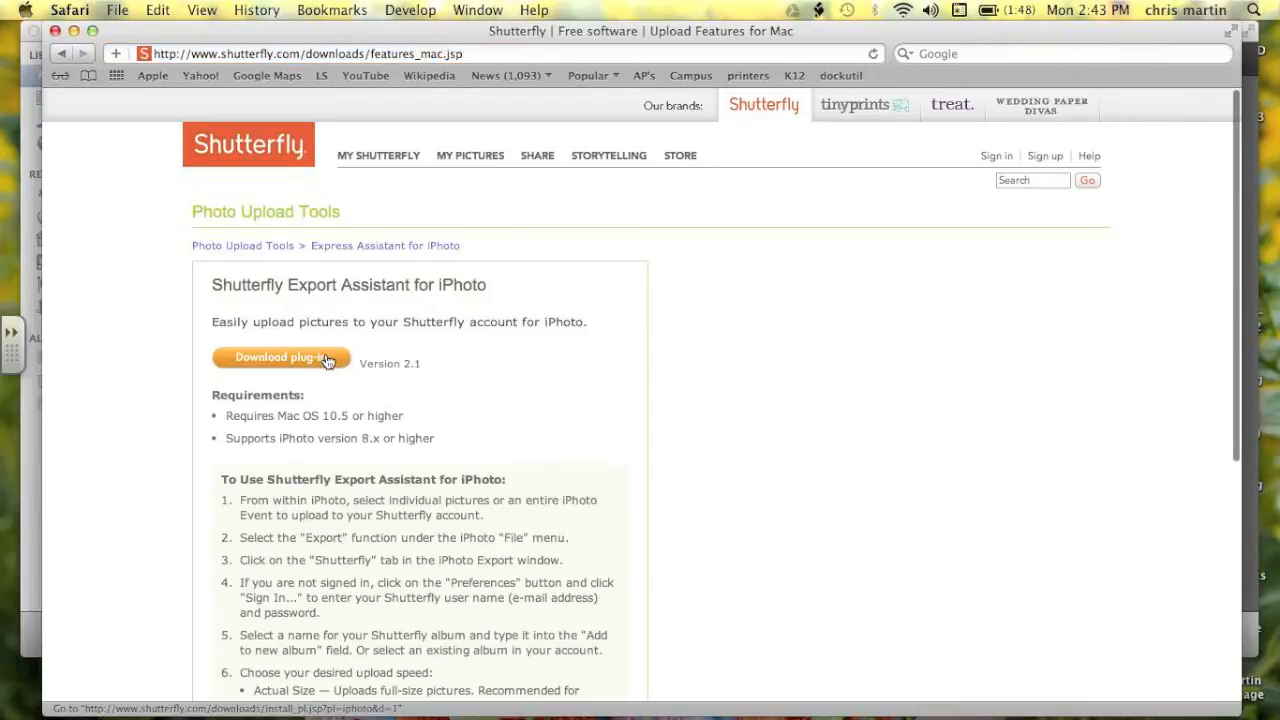
left_click(280, 356)
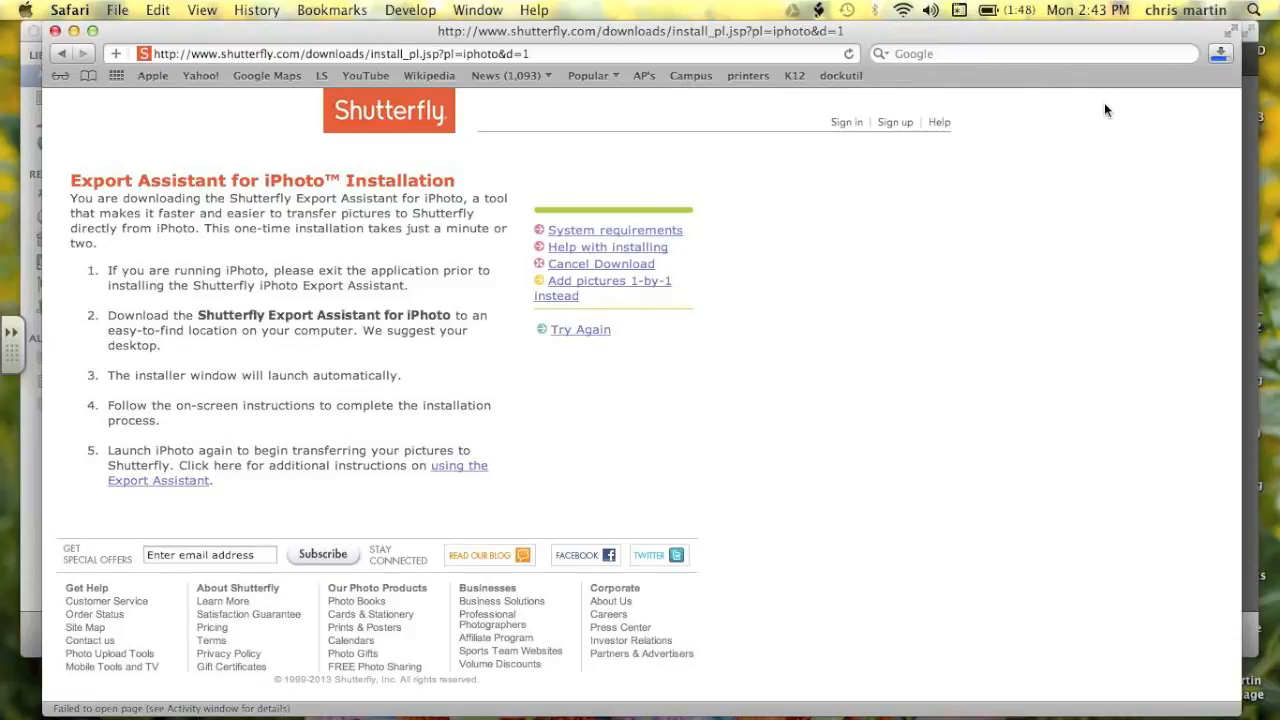
mouse_move(1148, 510)
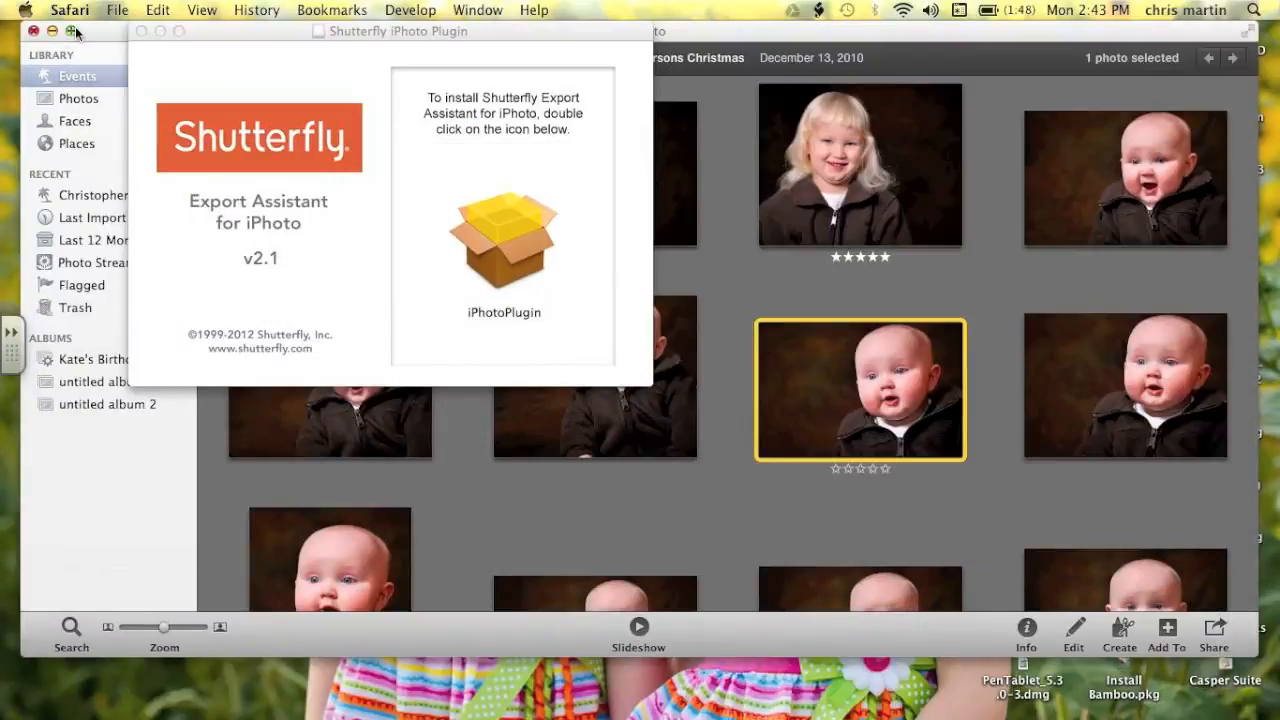
mouse_move(504, 264)
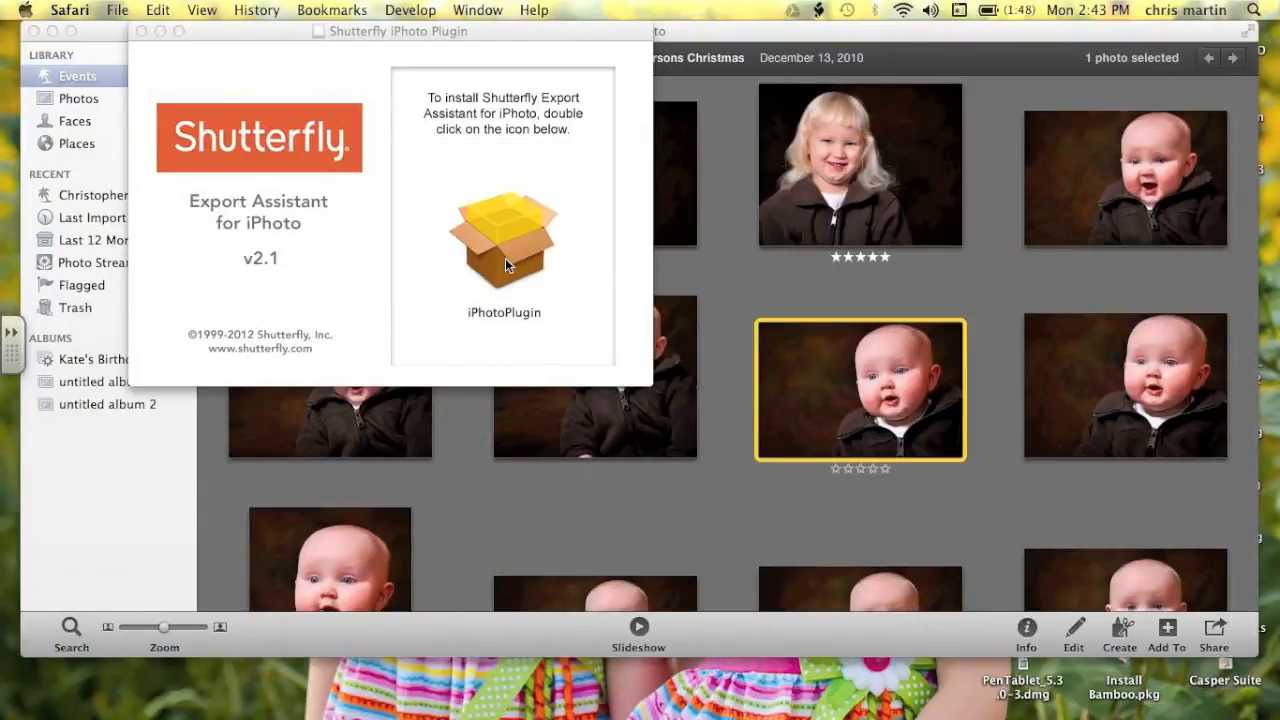
Step: Launch the iPhotoPlugin installer package from the downloaded disk image
left_click(504, 236)
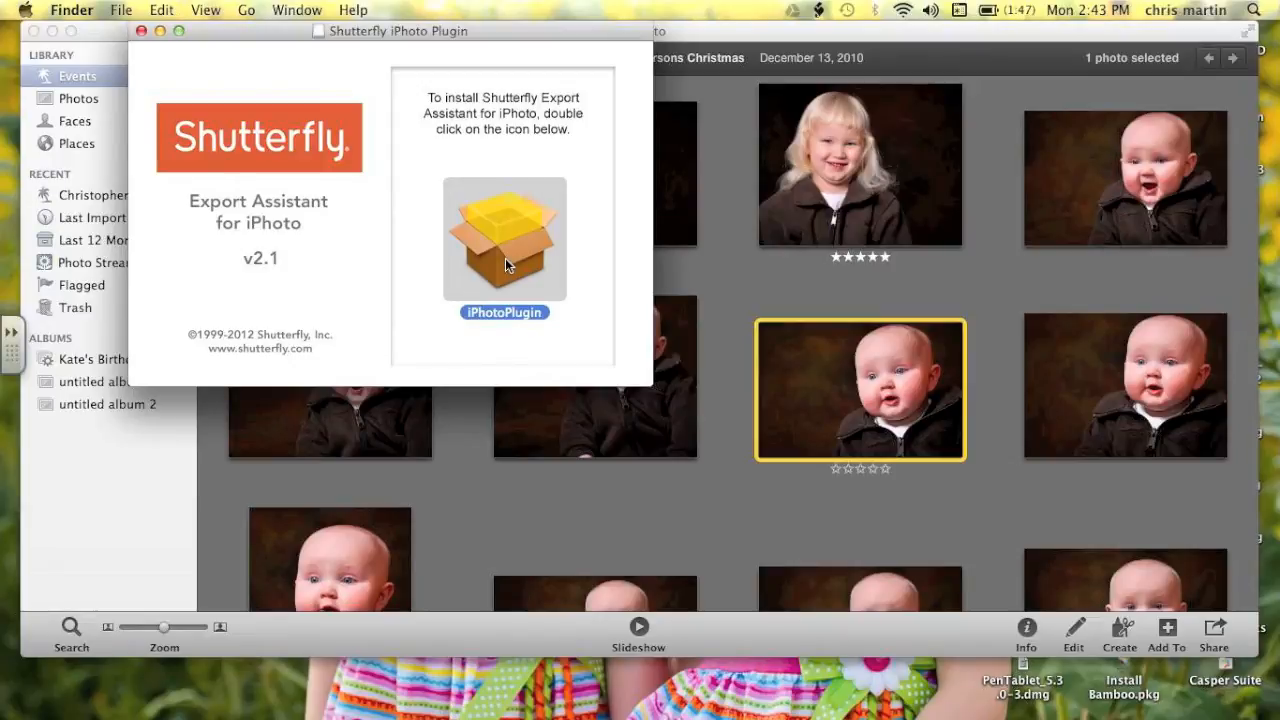
mouse_move(508, 204)
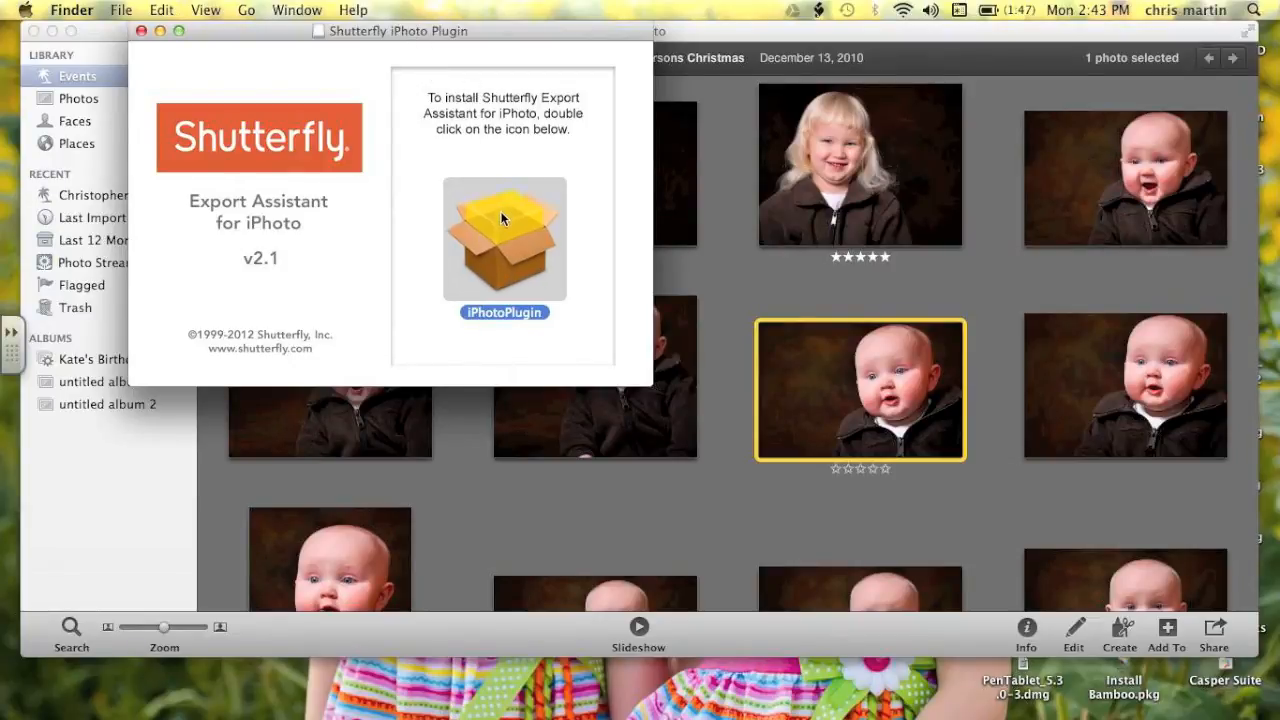
double_click(504, 238)
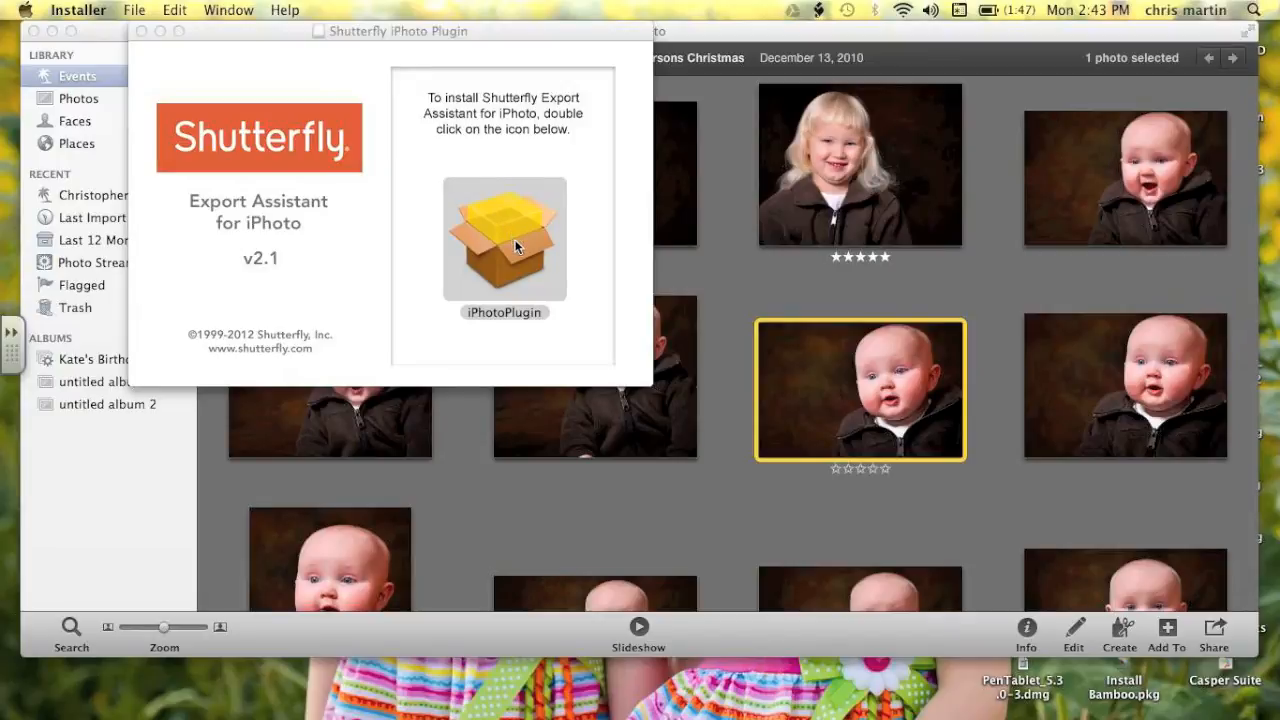
Step: Step through the installer introduction and accept the license agreement
double_click(504, 240)
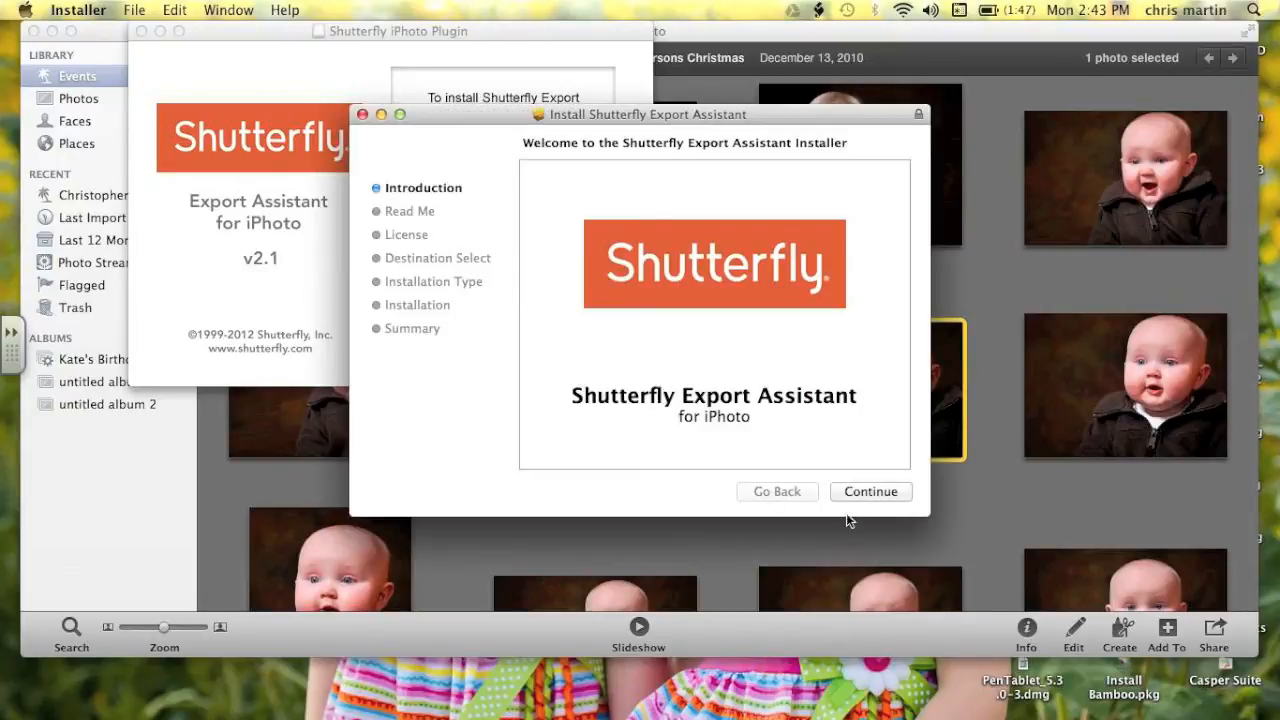
left_click(868, 492)
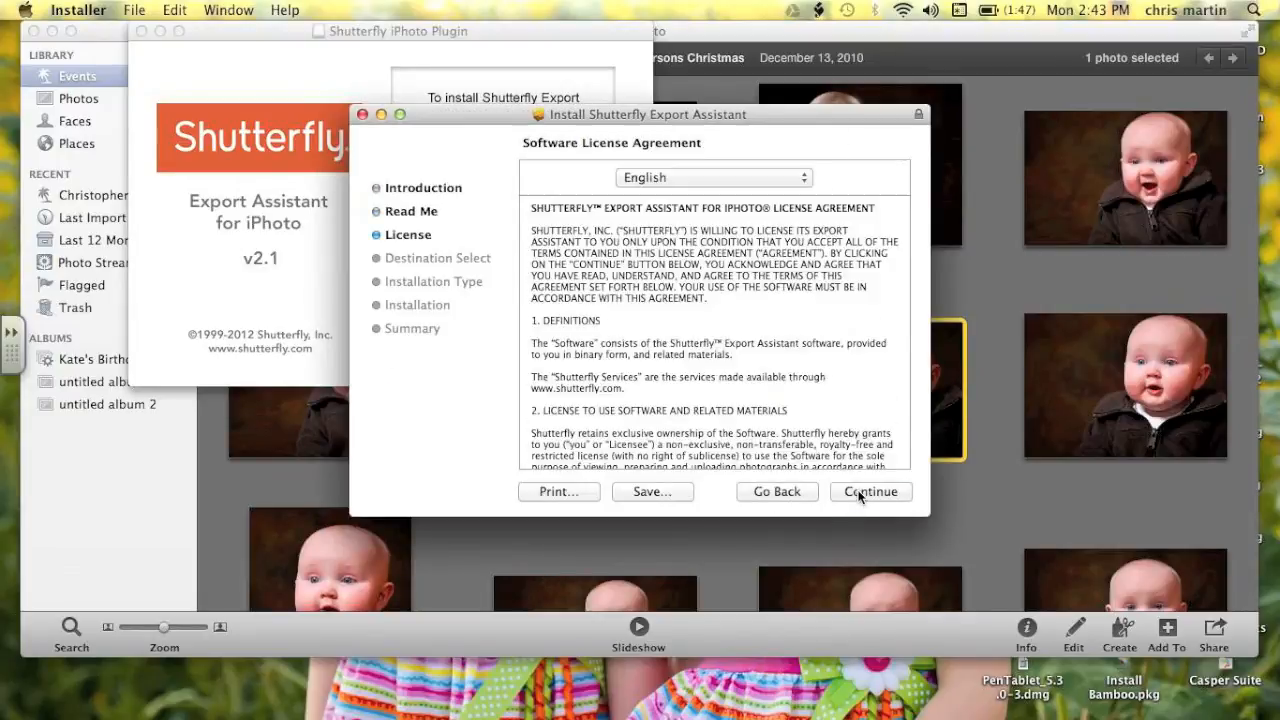
left_click(868, 492)
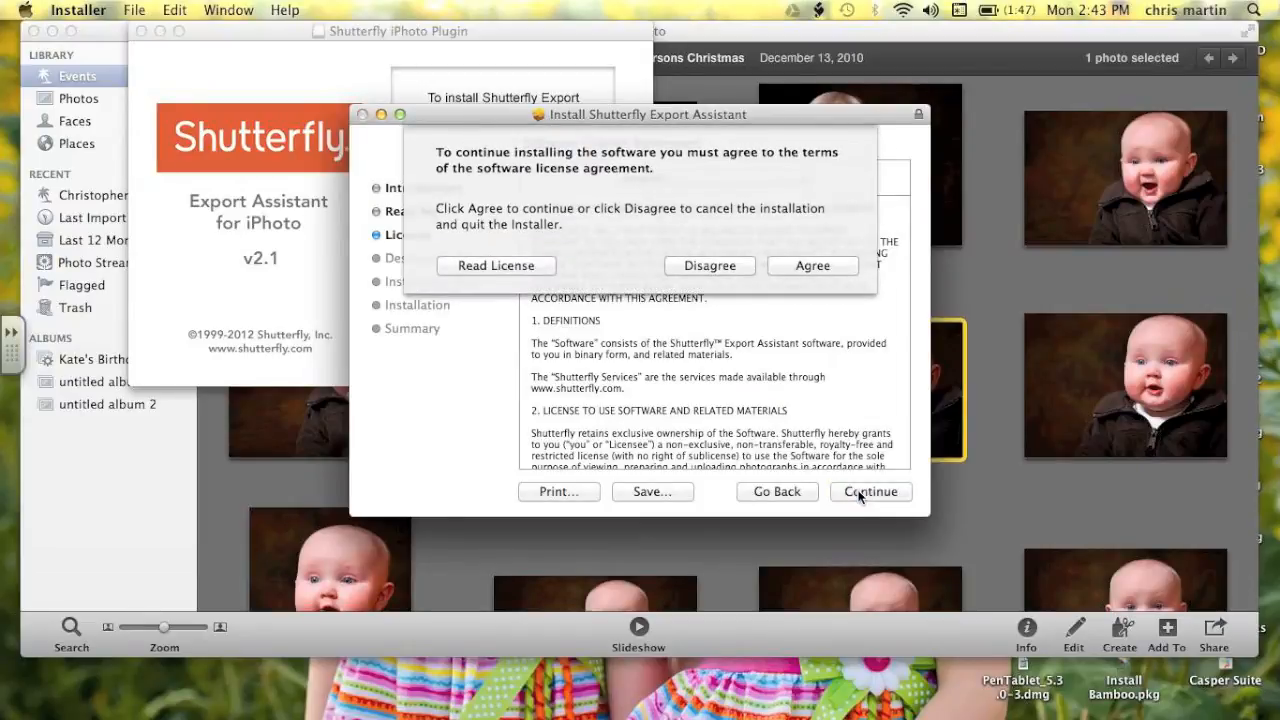
left_click(812, 264)
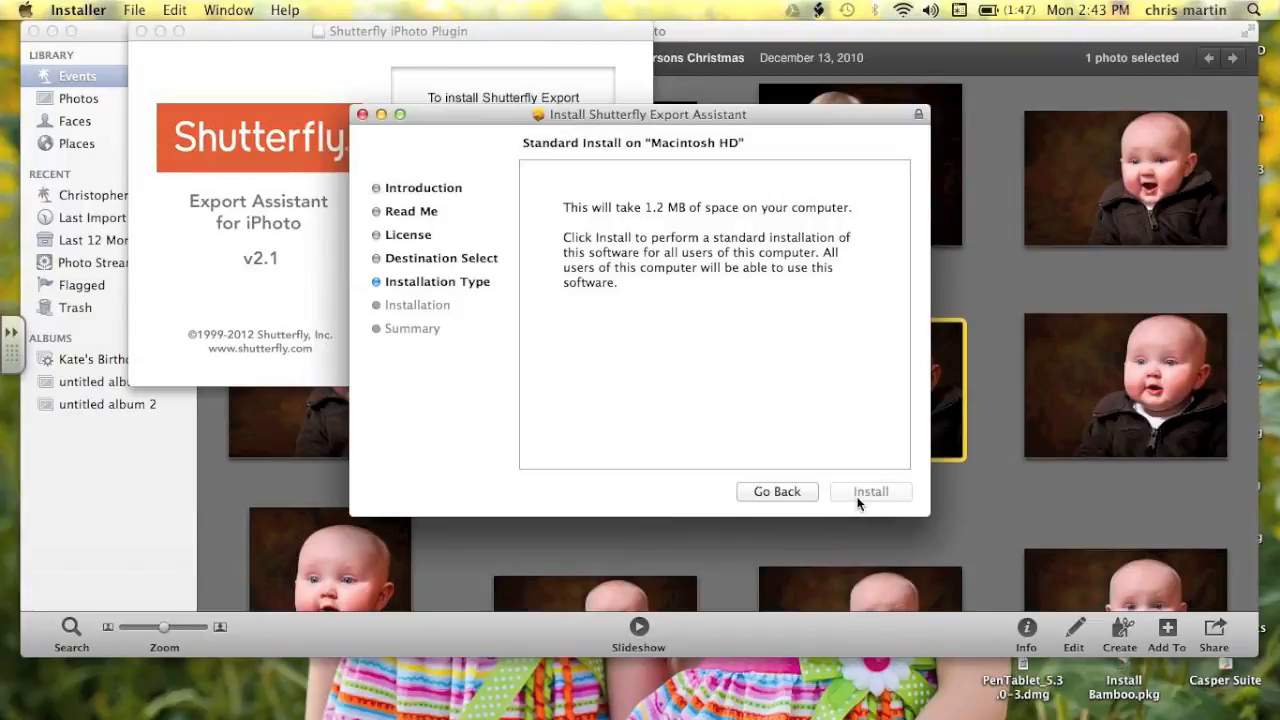
Step: Run the standard install with the admin password and close the installer on success
left_click(868, 492)
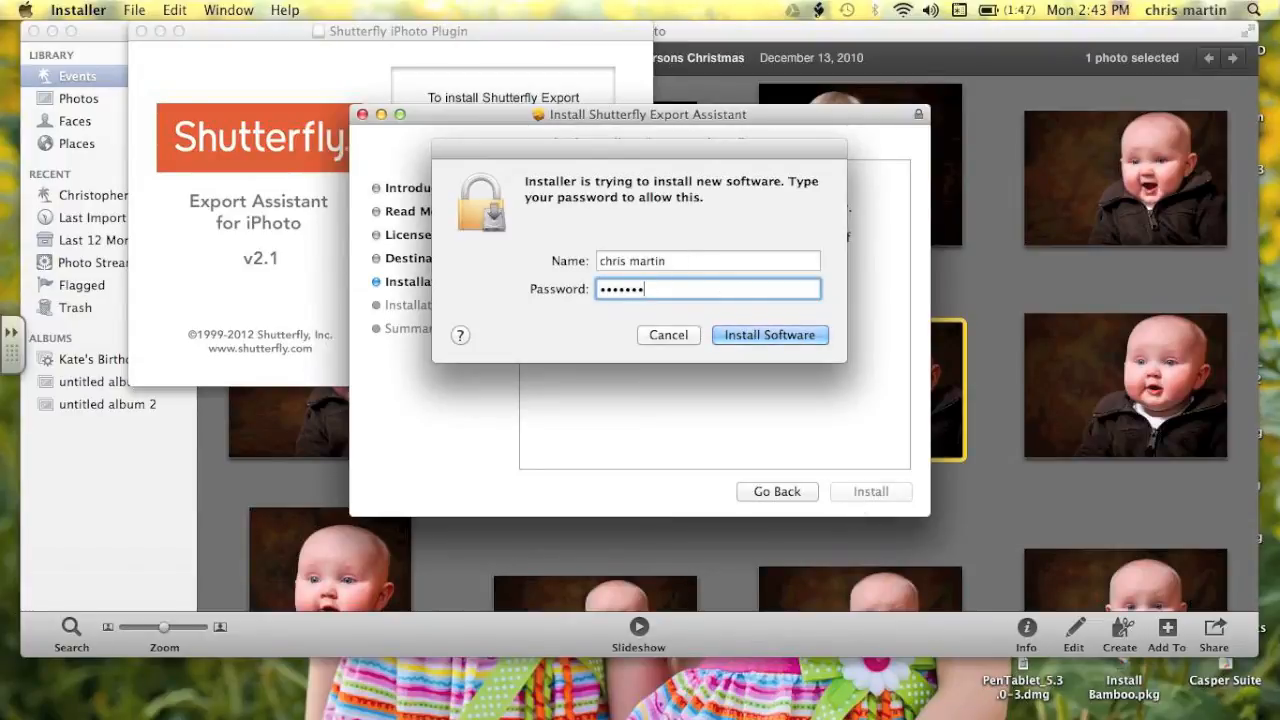
left_click(770, 334)
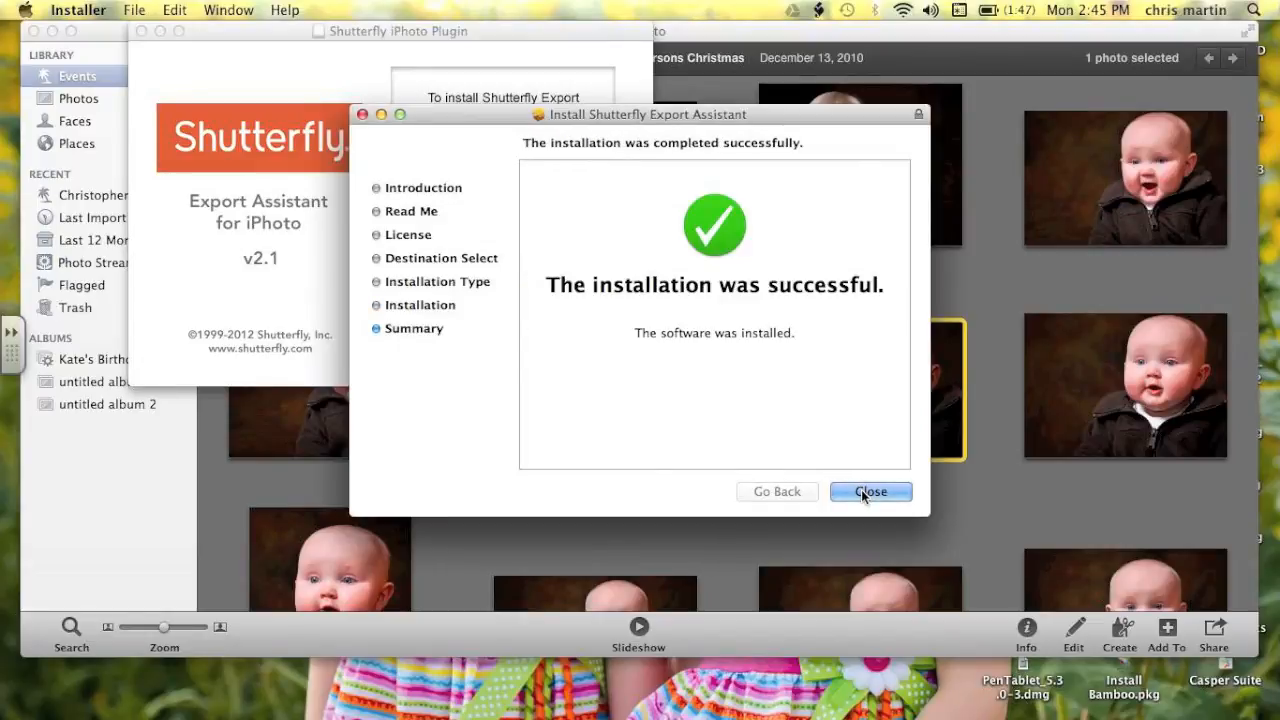
left_click(868, 492)
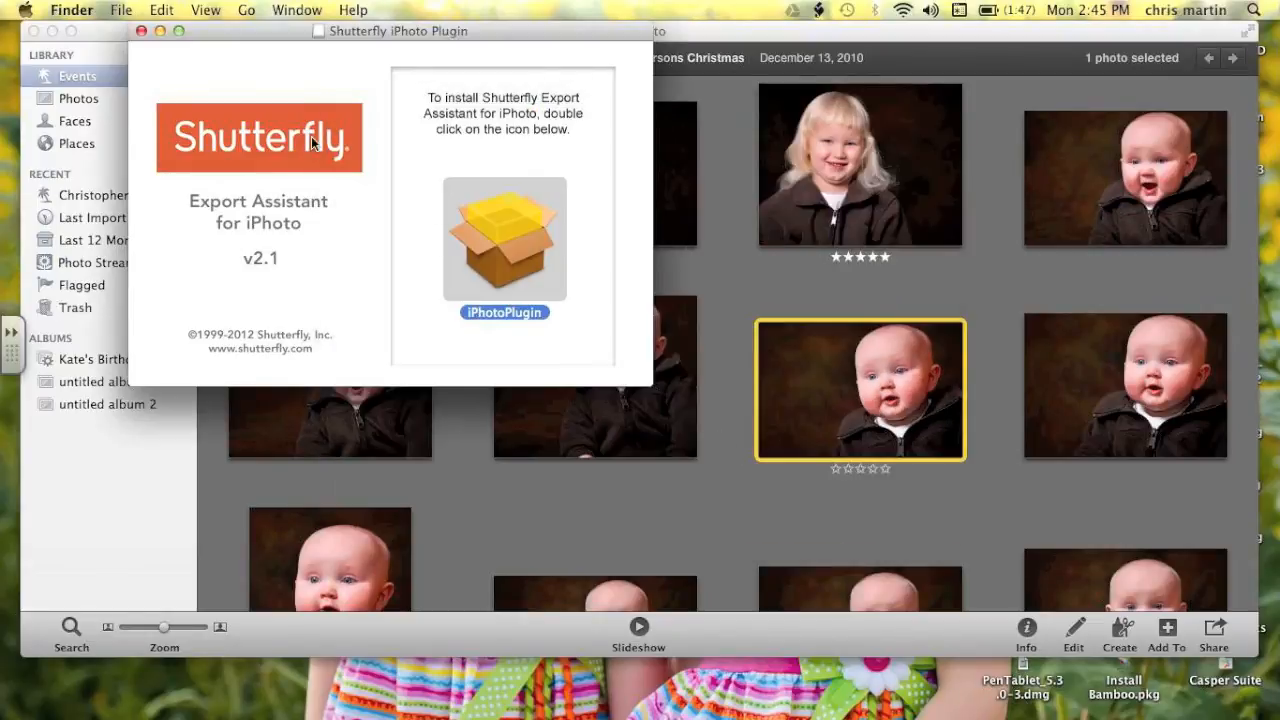
Step: Quit and relaunch iPhoto so the plug-in loads, then show All Events
left_click(140, 32)
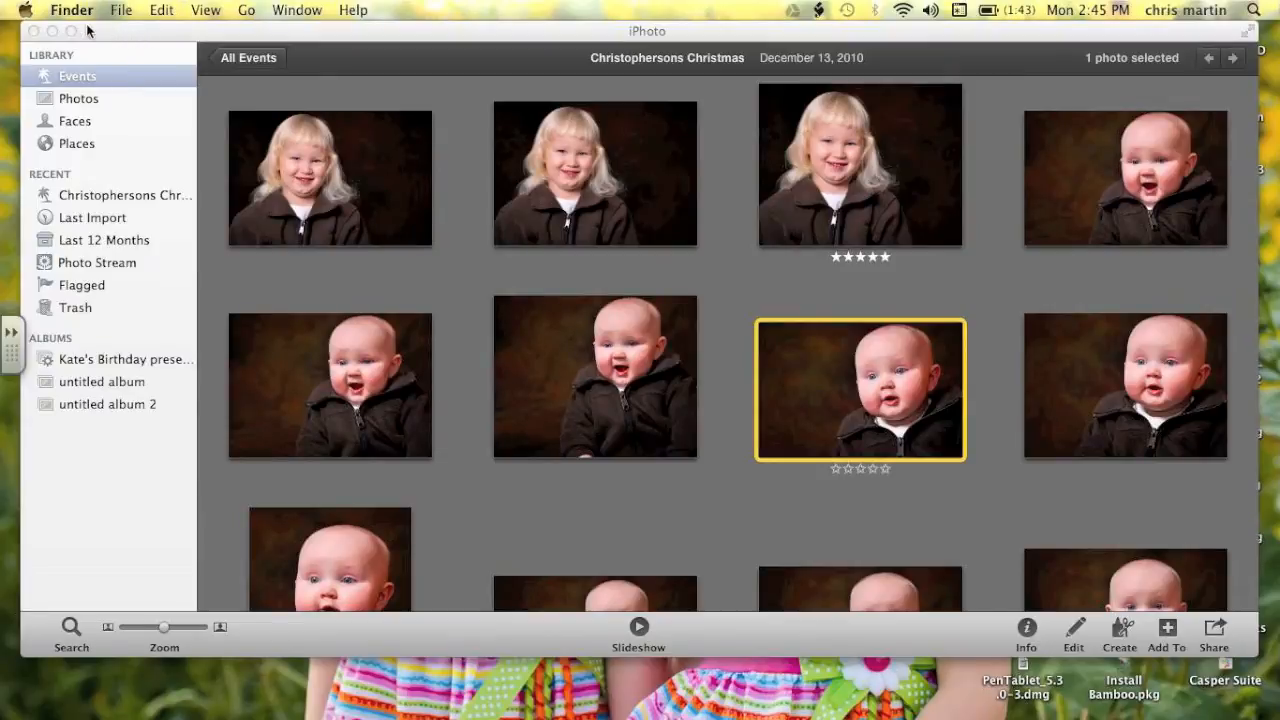
left_click(72, 10)
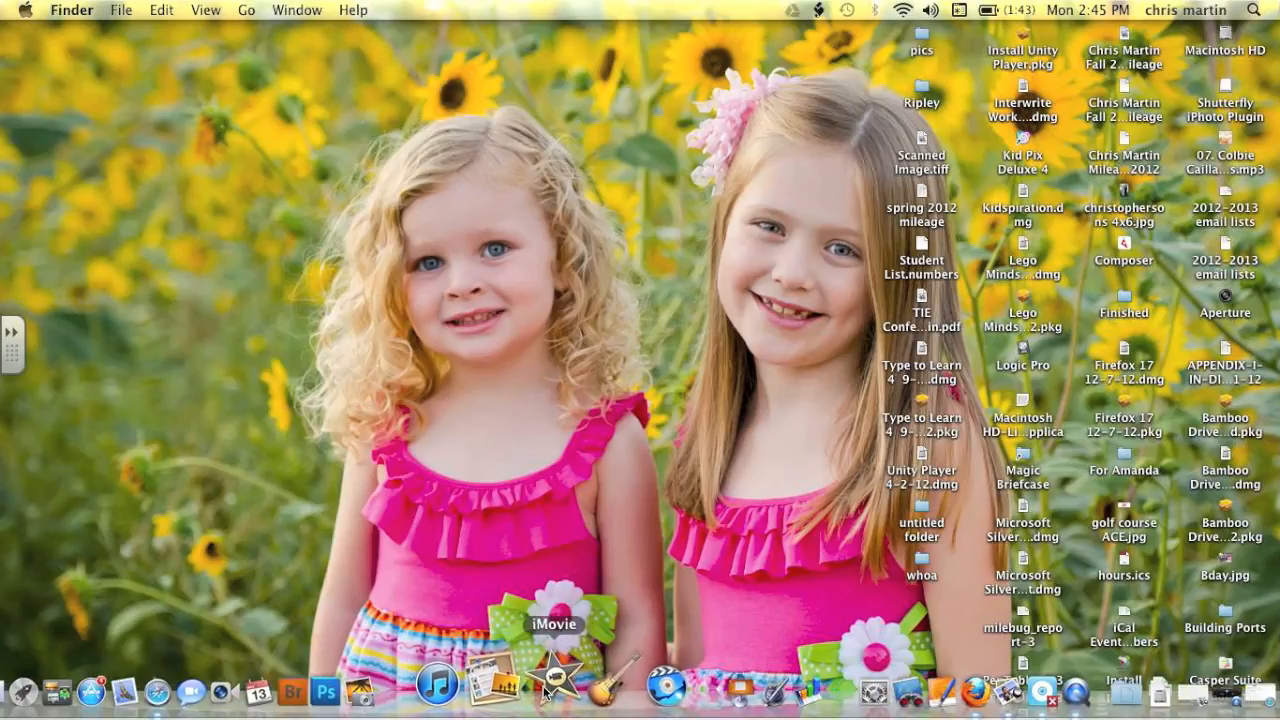
mouse_move(416, 684)
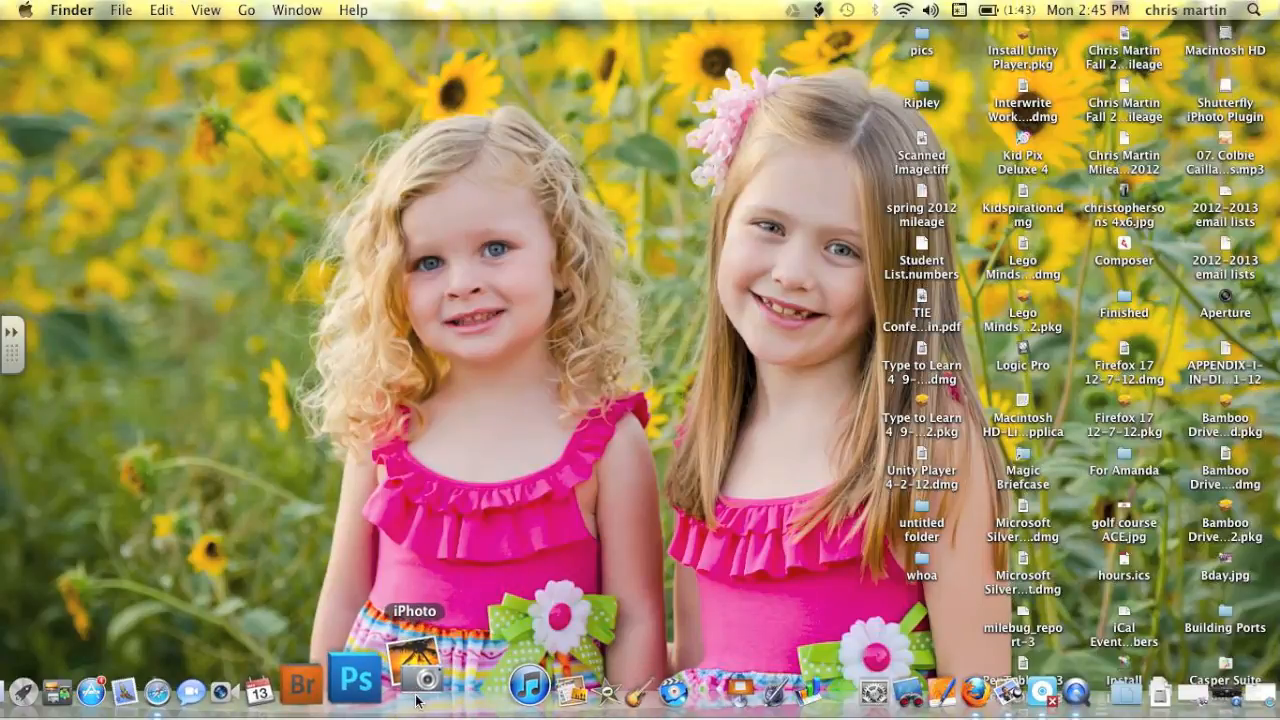
left_click(412, 678)
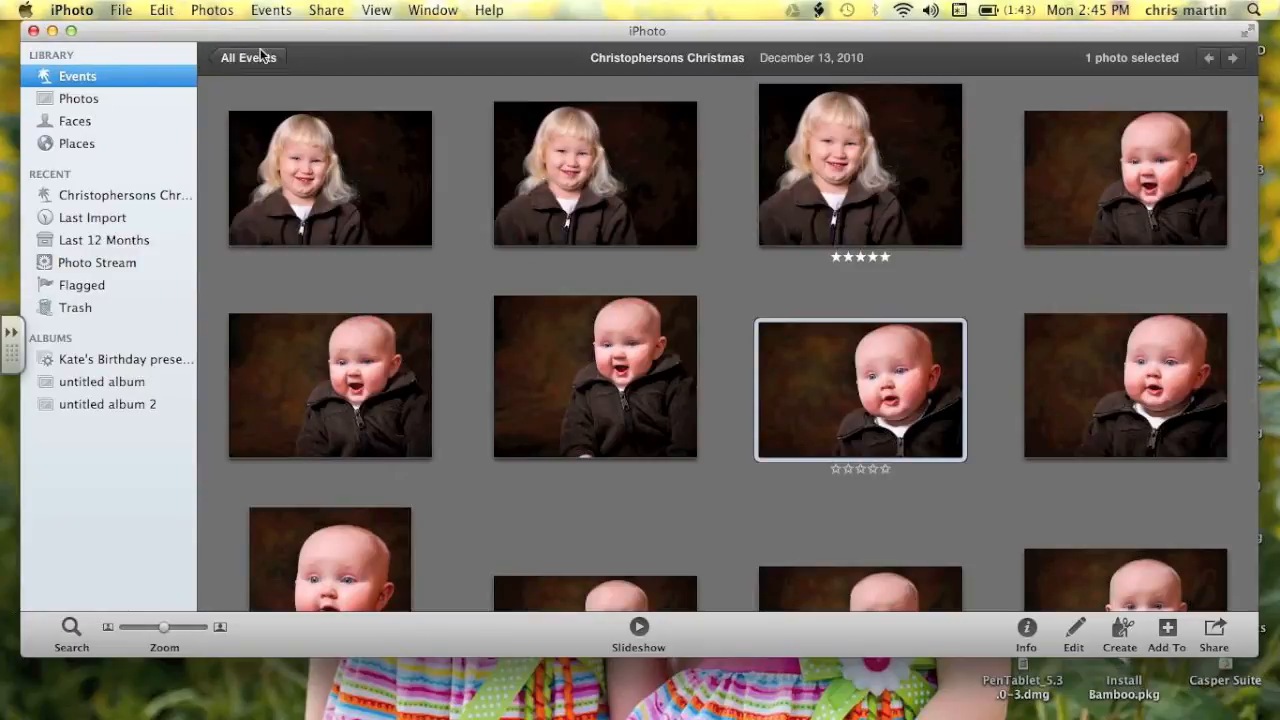
left_click(248, 56)
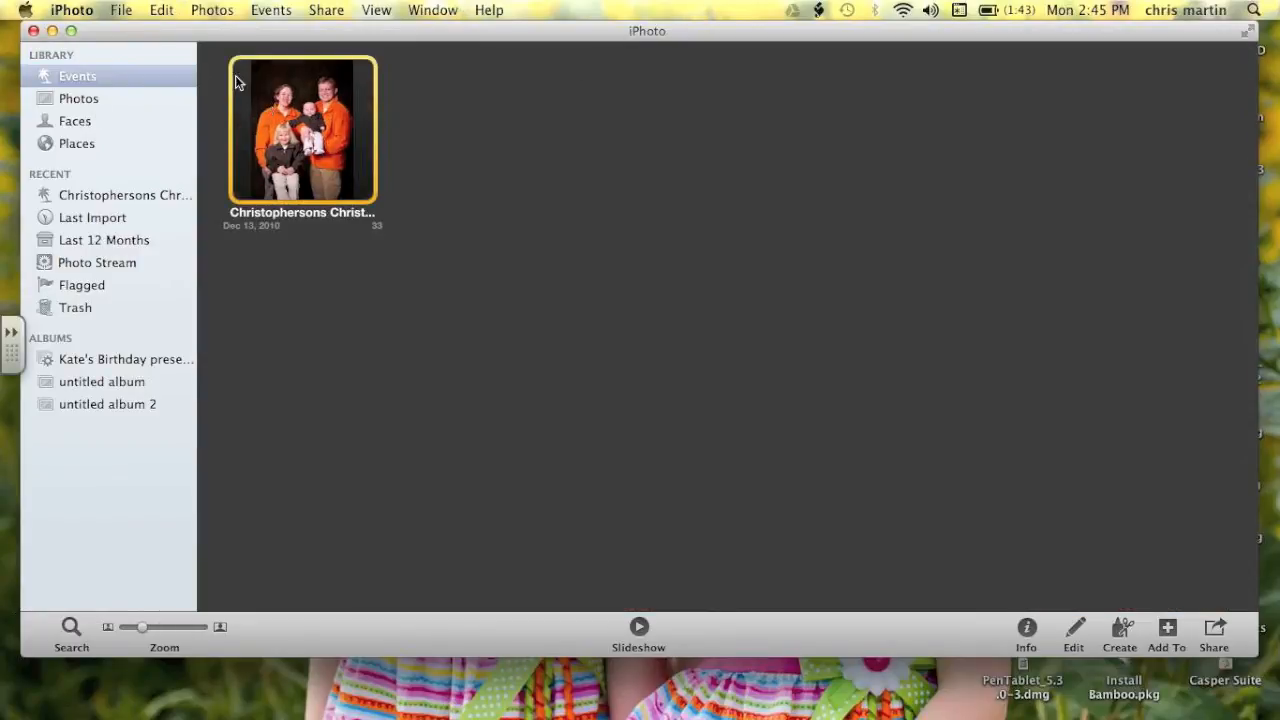
Step: Start a File > Export and switch to the new Shutterfly export options, opening its Preferences
left_click(120, 10)
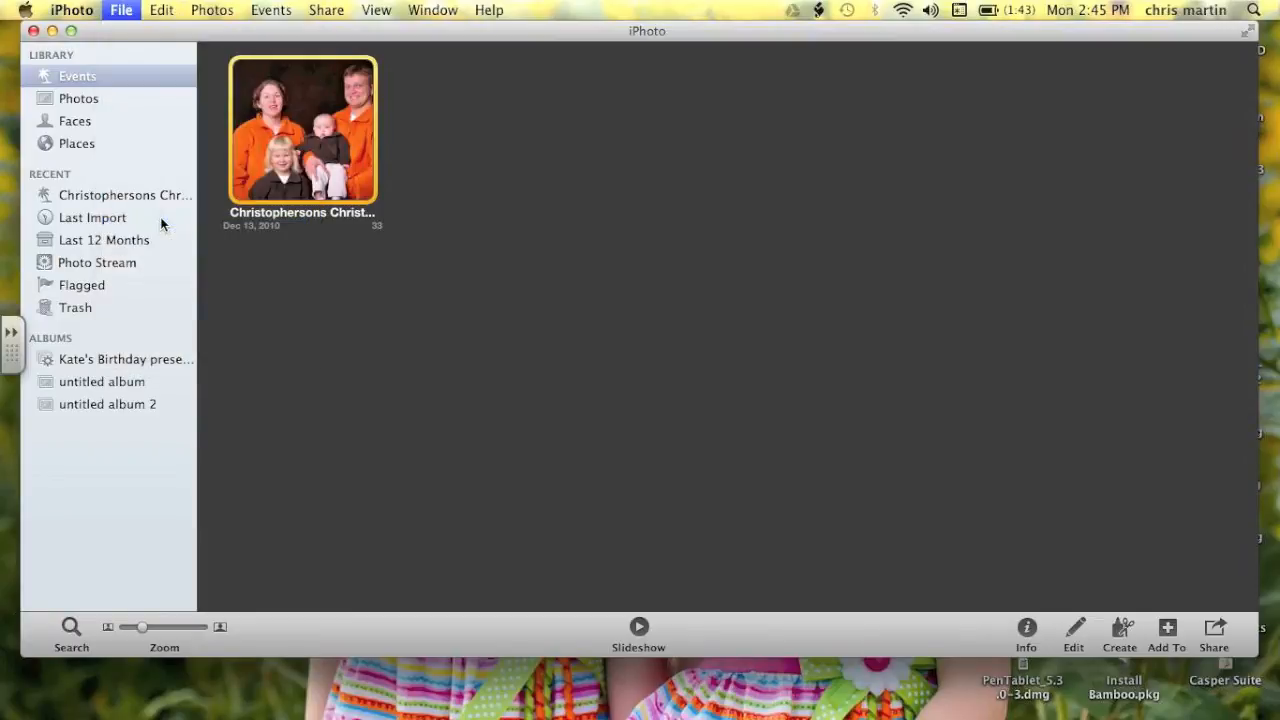
left_click(120, 10)
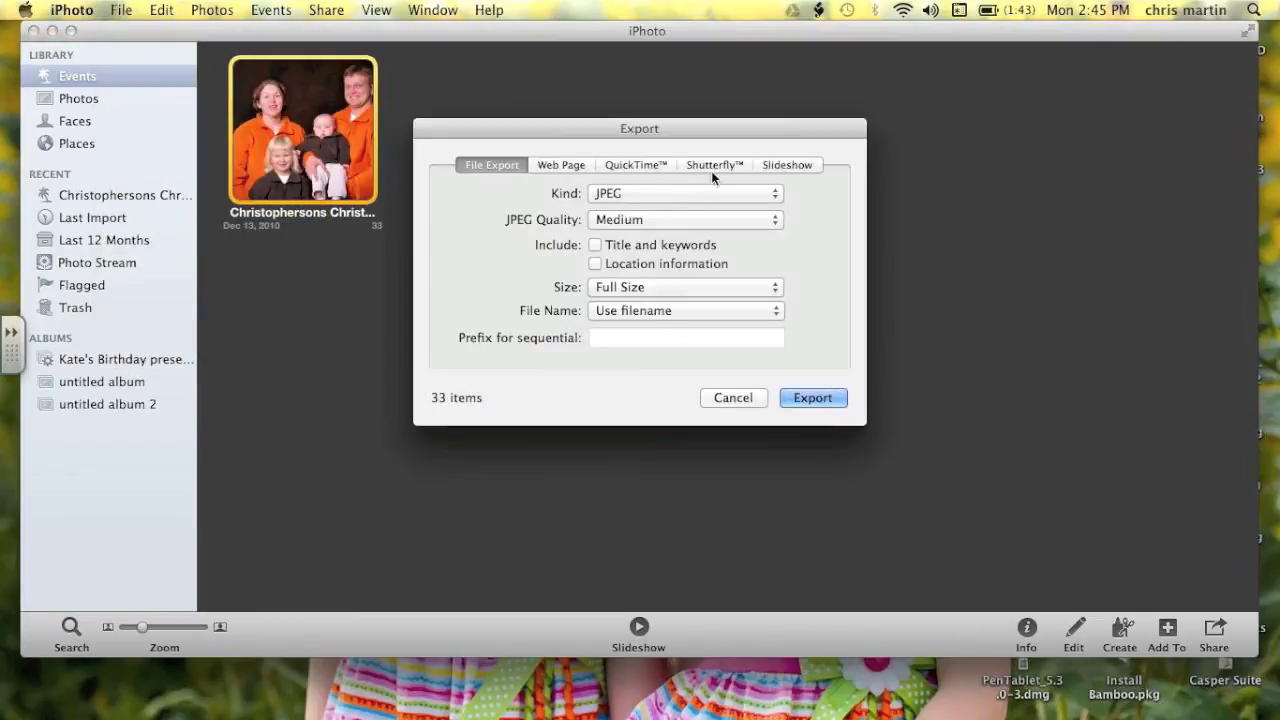
left_click(714, 164)
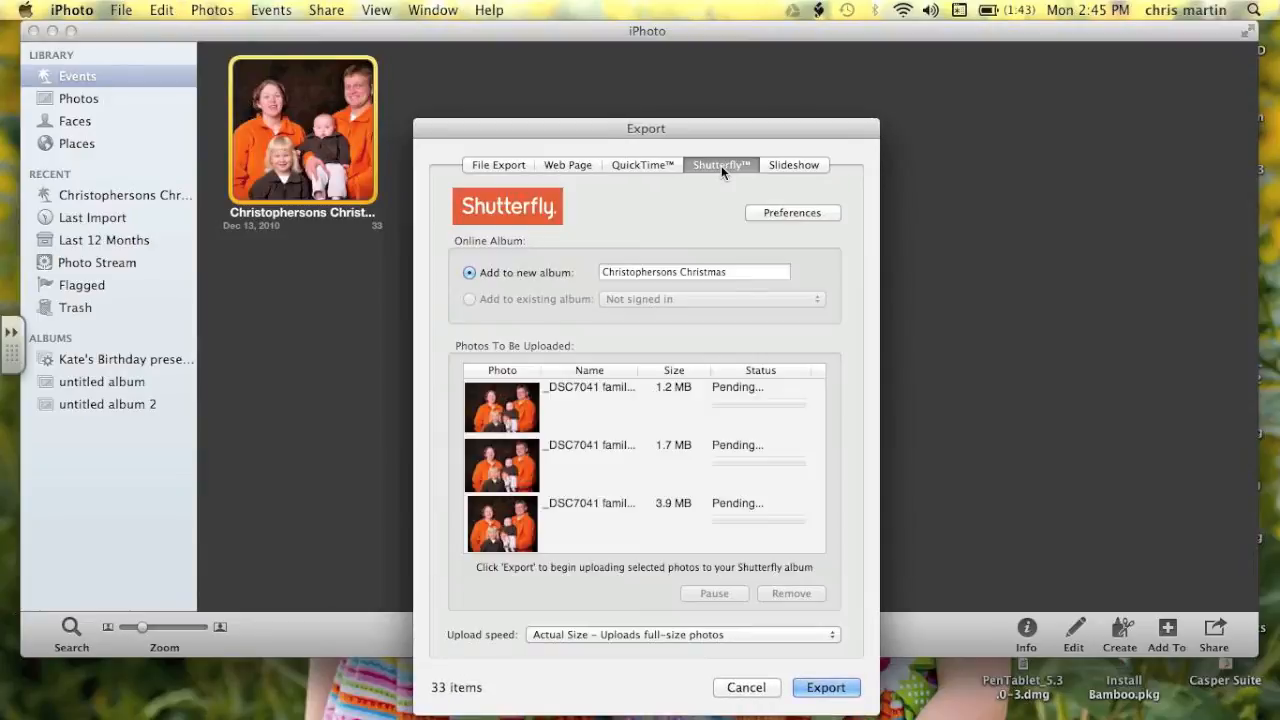
mouse_move(674, 86)
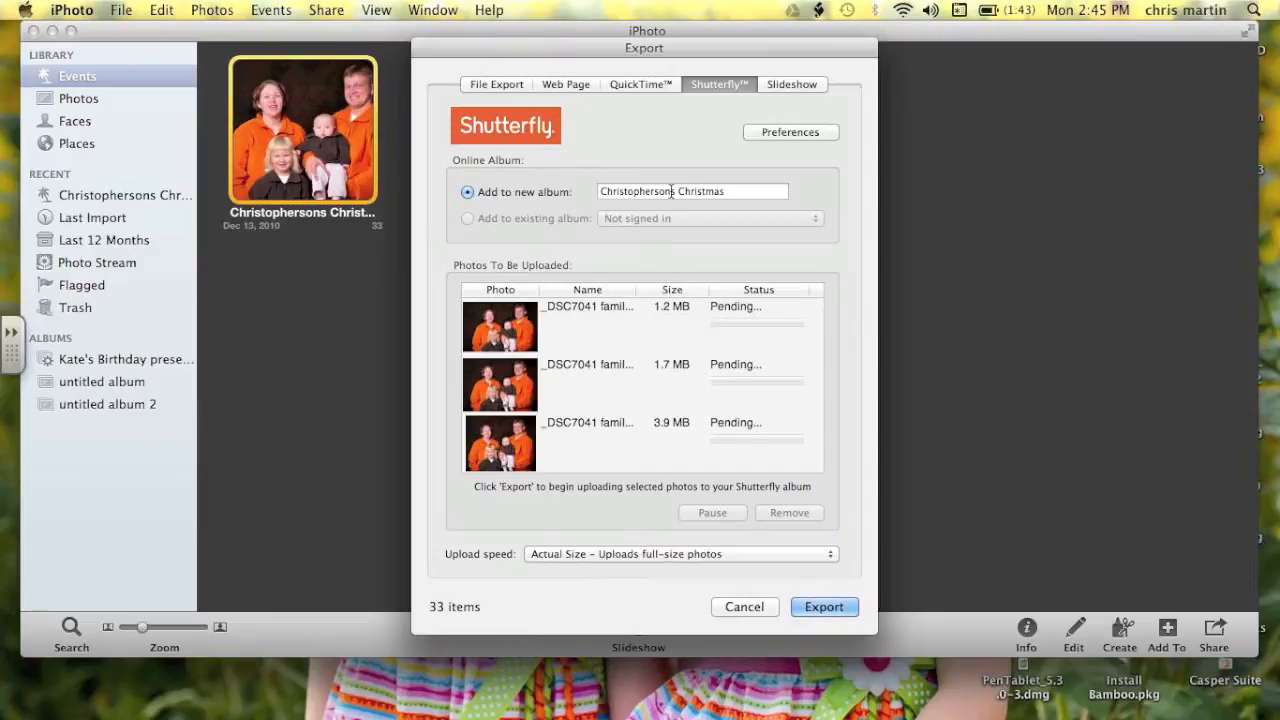
left_click(790, 132)
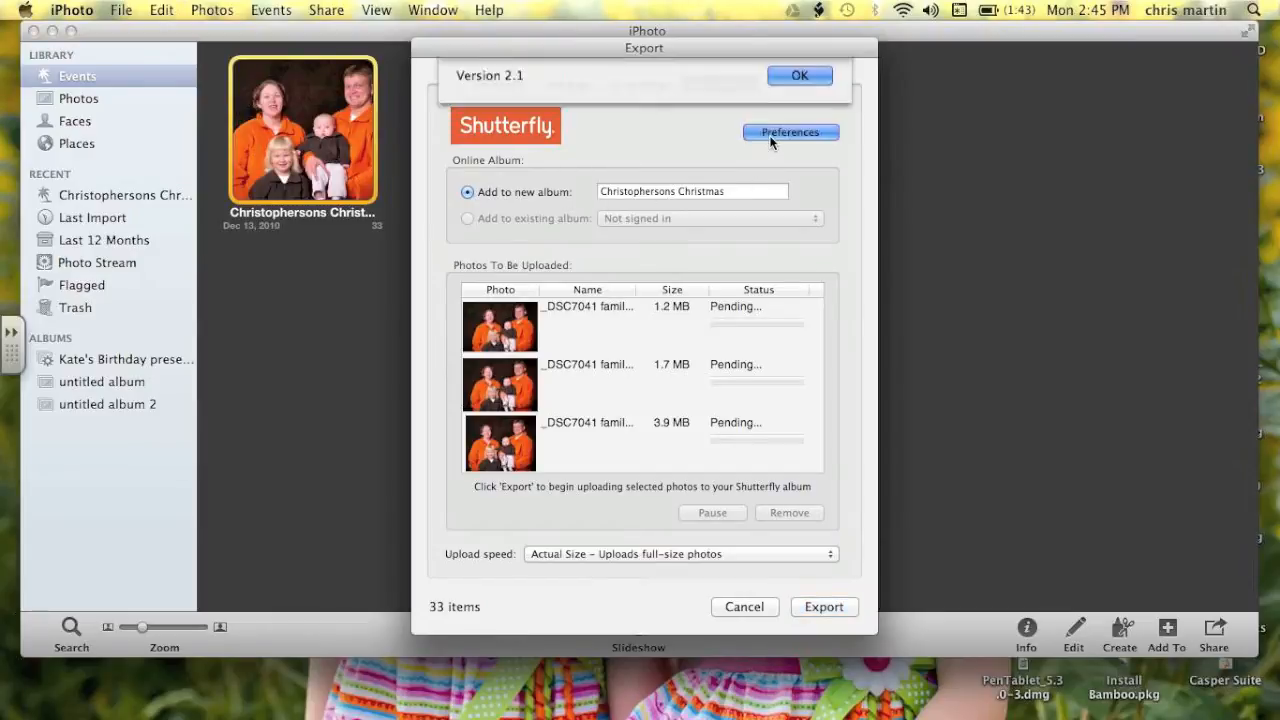
Step: Sign in to the Shutterfly account with keychain saving enabled
left_click(790, 132)
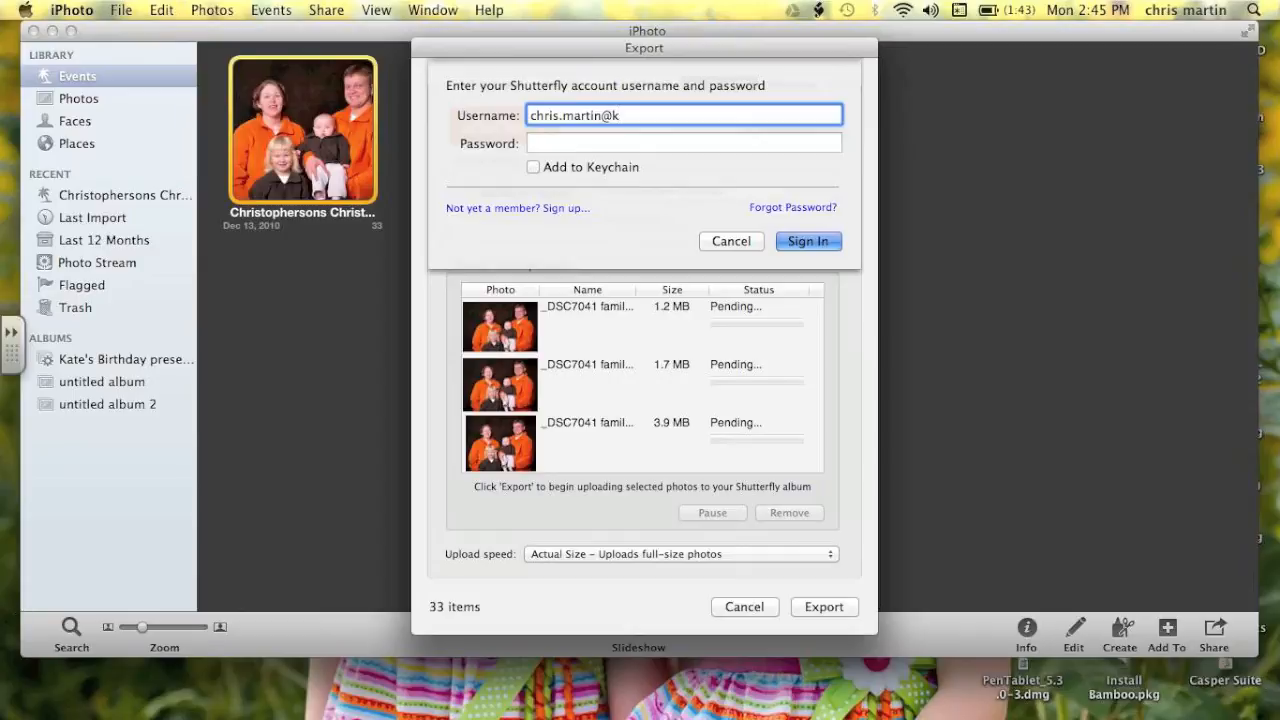
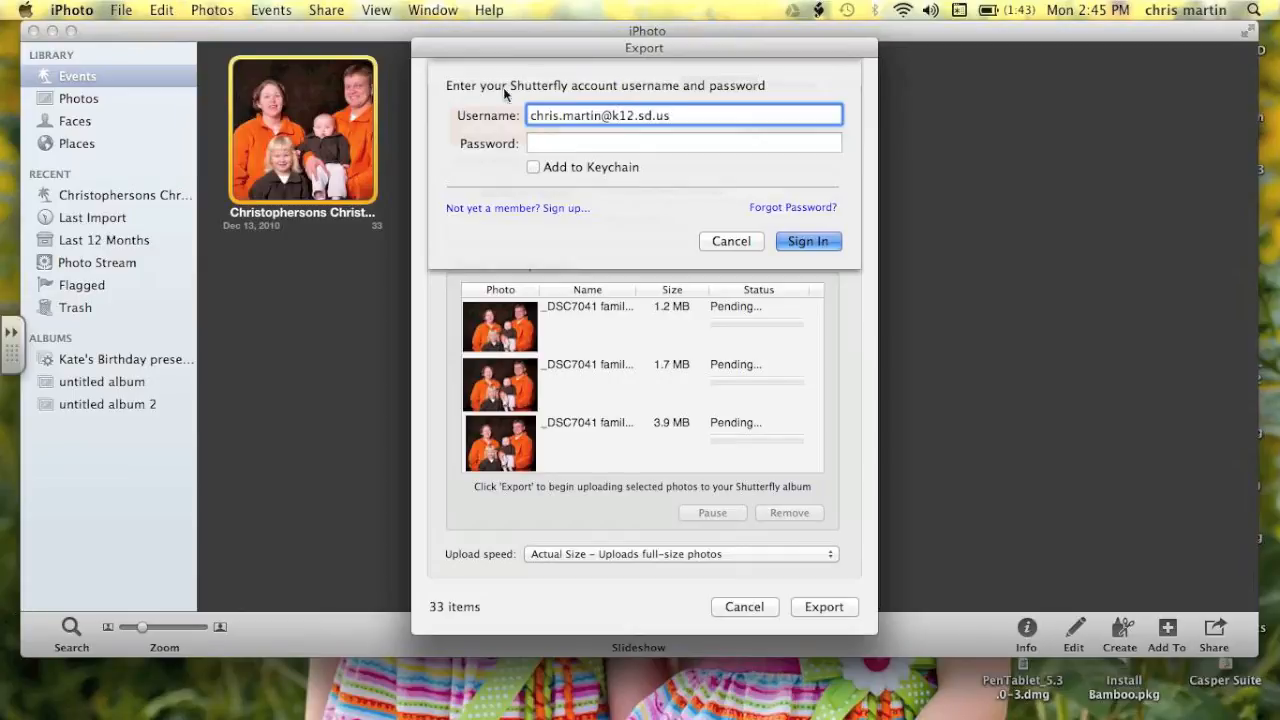
left_click(684, 142)
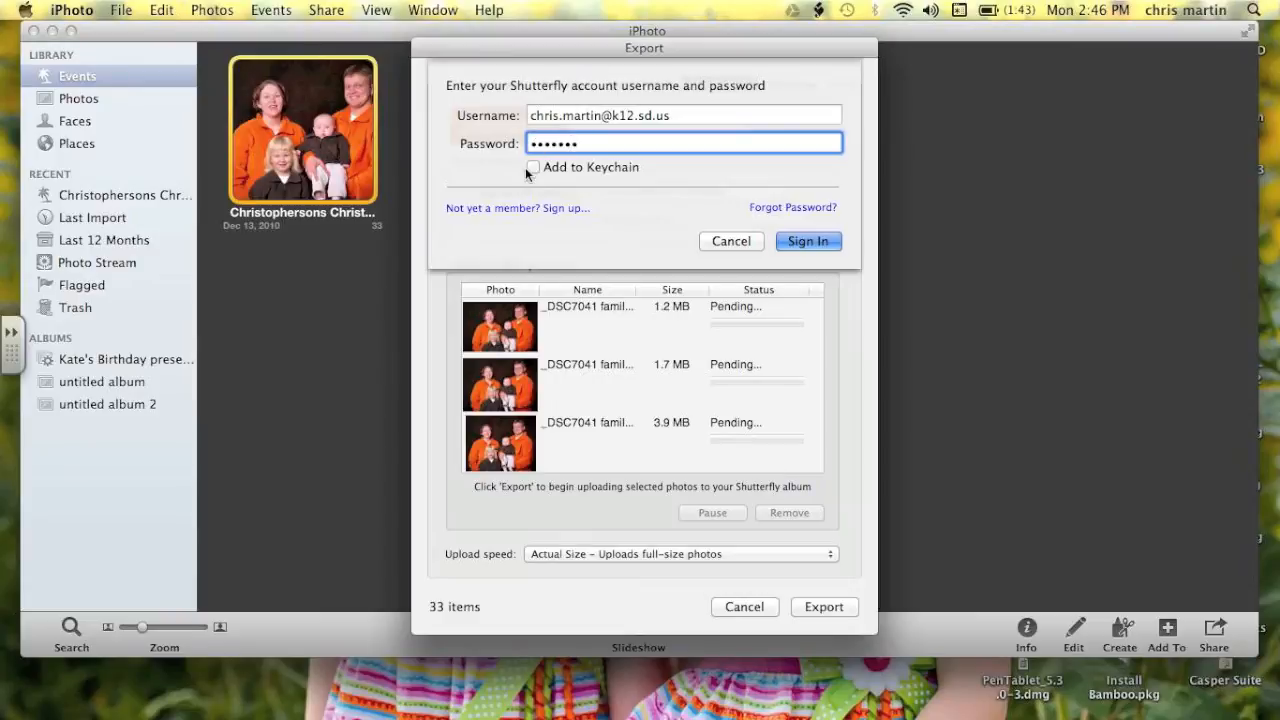
left_click(532, 168)
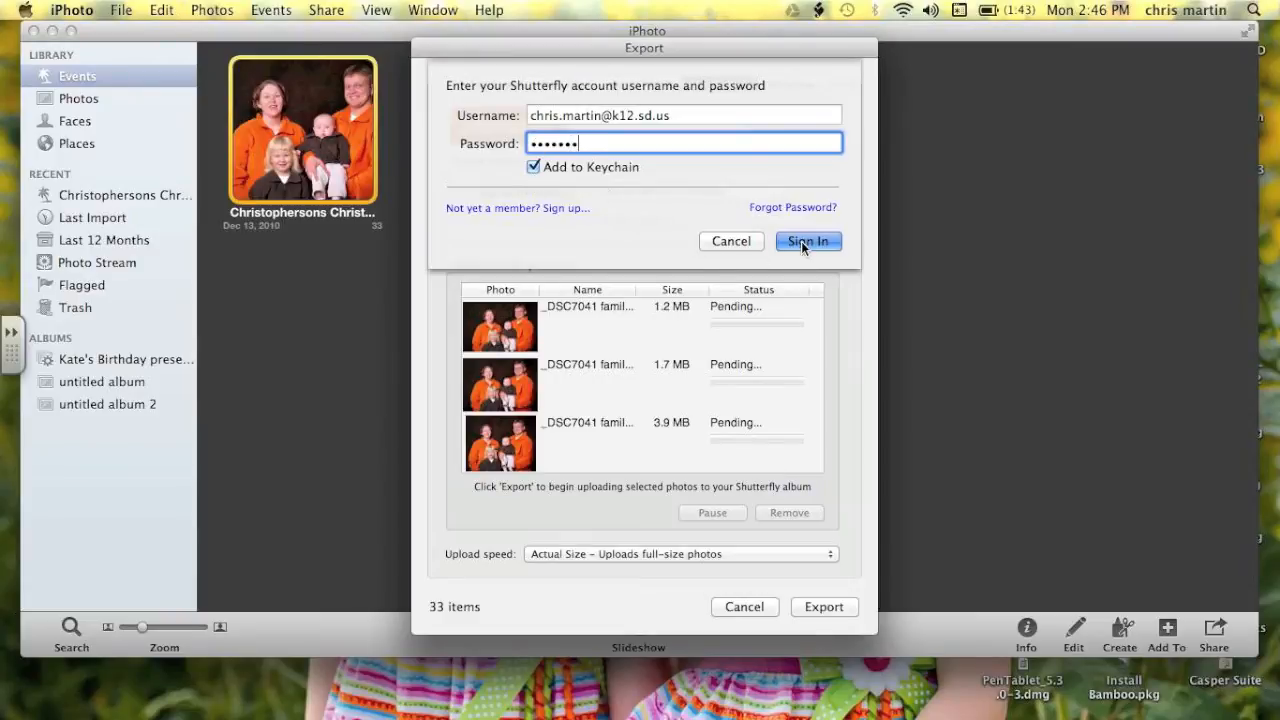
left_click(808, 240)
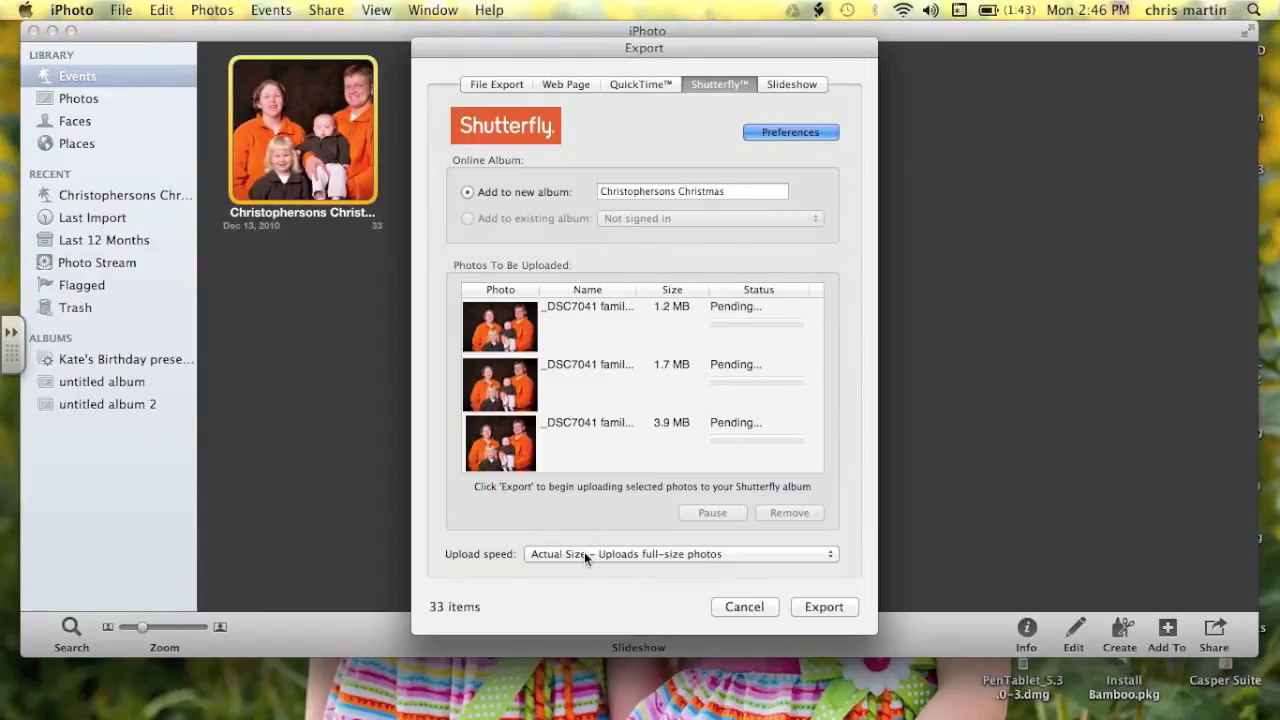
Step: Set upload speed to Actual Size and begin exporting the 33 photos to Shutterfly
left_click(680, 554)
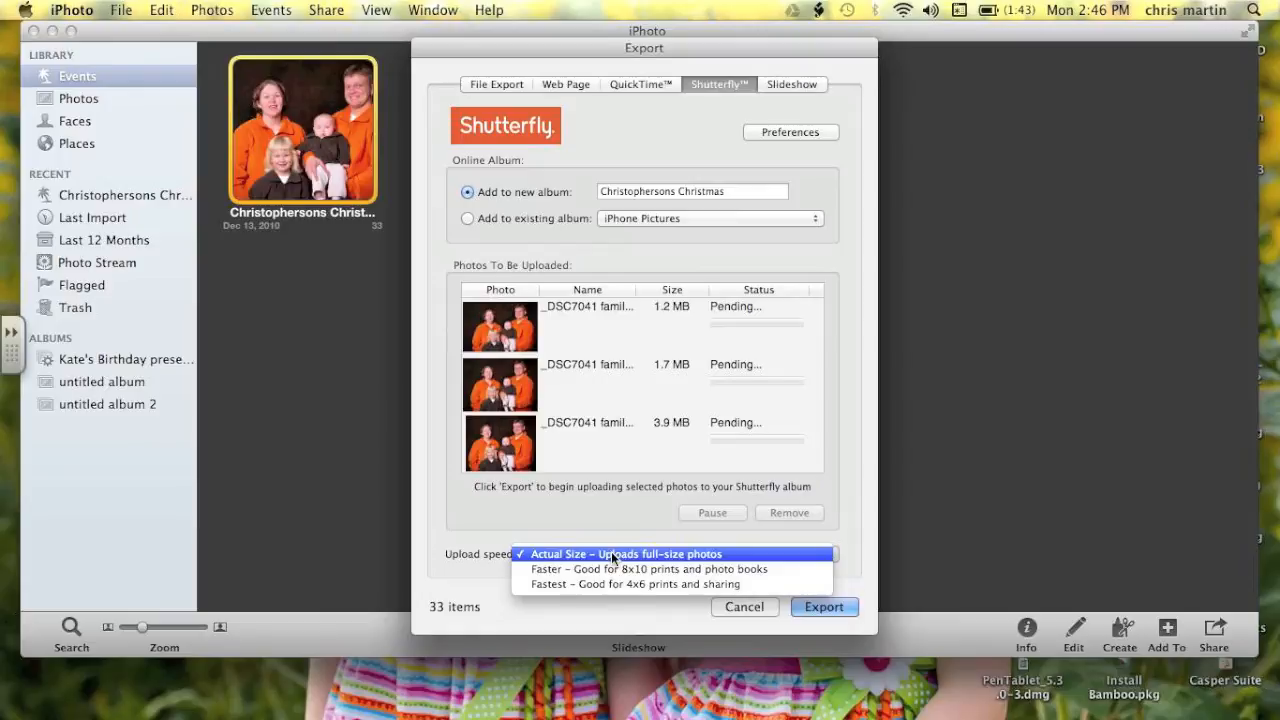
left_click(624, 554)
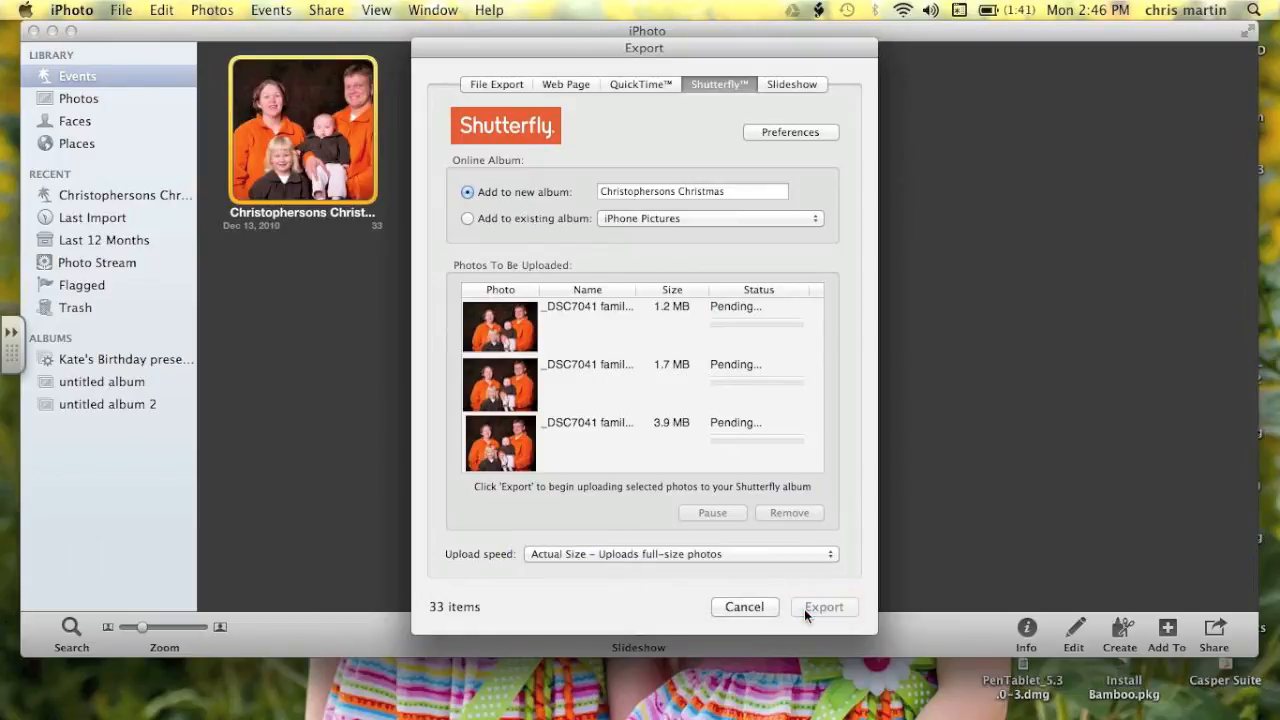
left_click(824, 608)
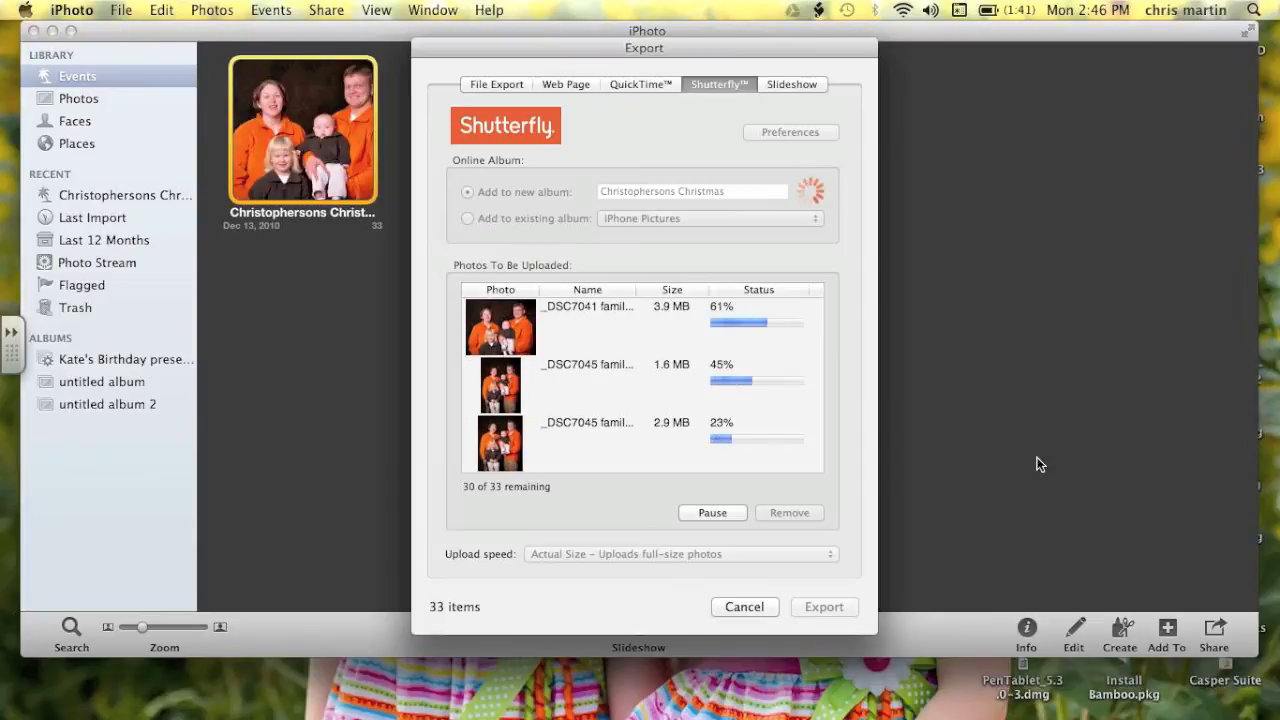
left_click(1256, 10)
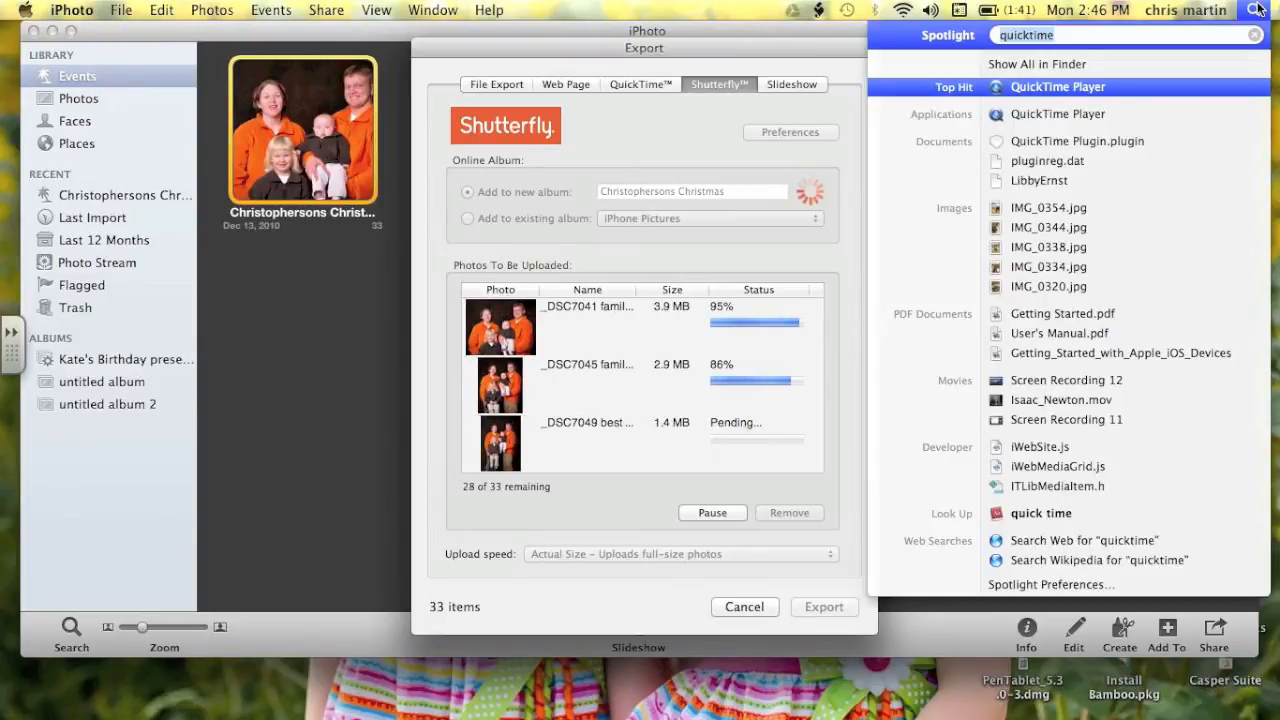
Step: Find Reflection via Spotlight and launch it to mirror the iPhone
type("reflec")
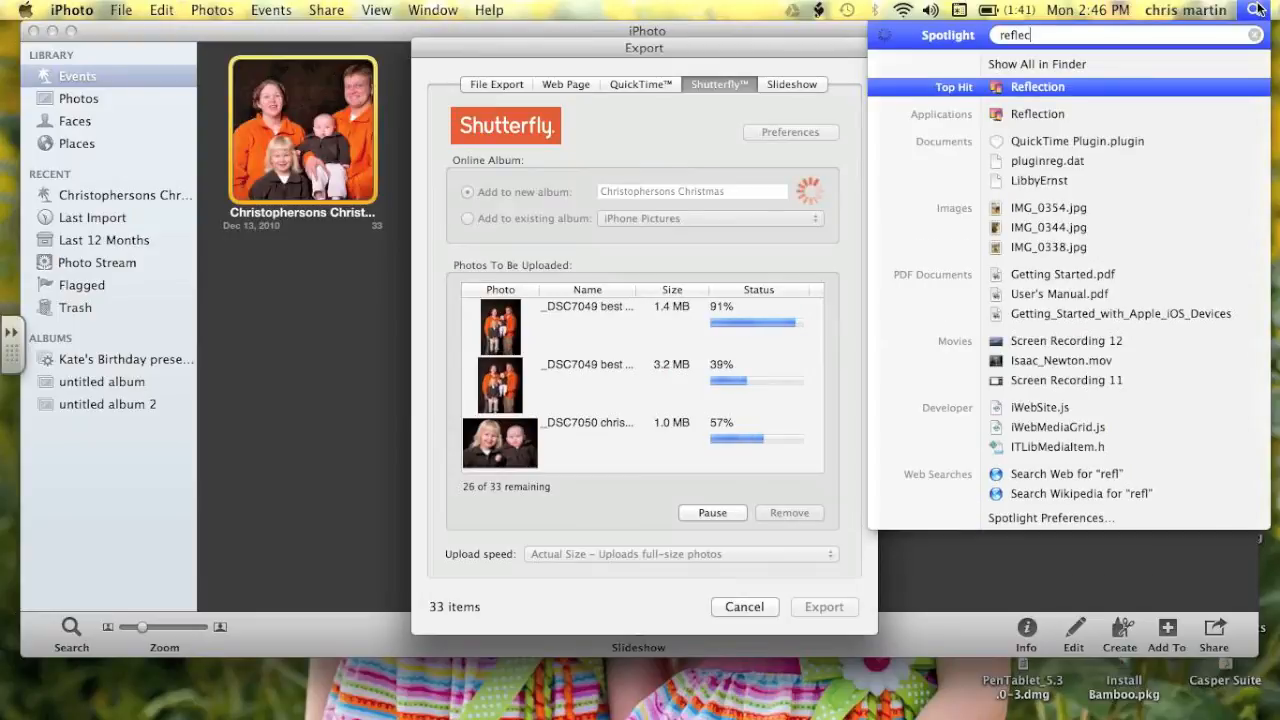
left_click(1036, 88)
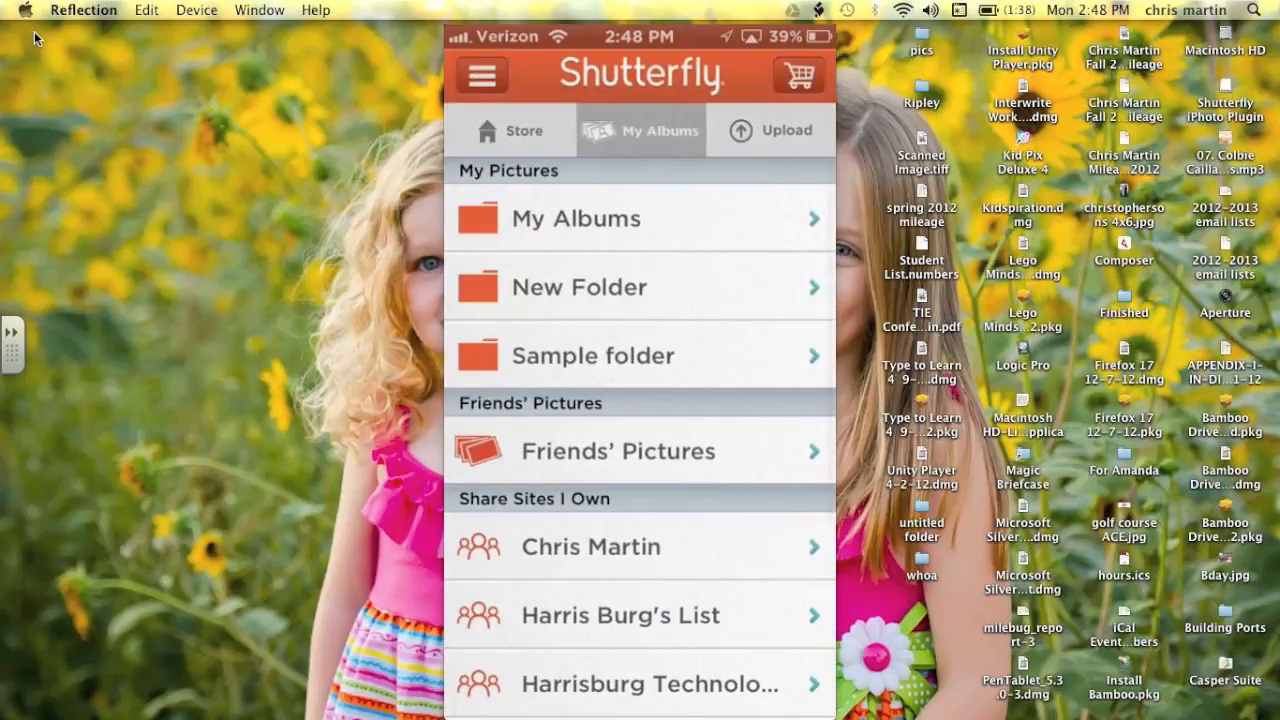
Step: Navigate the Shutterfly app's side menu to New Photos, showing 1053 iPhone photos ready to upload
left_click(480, 76)
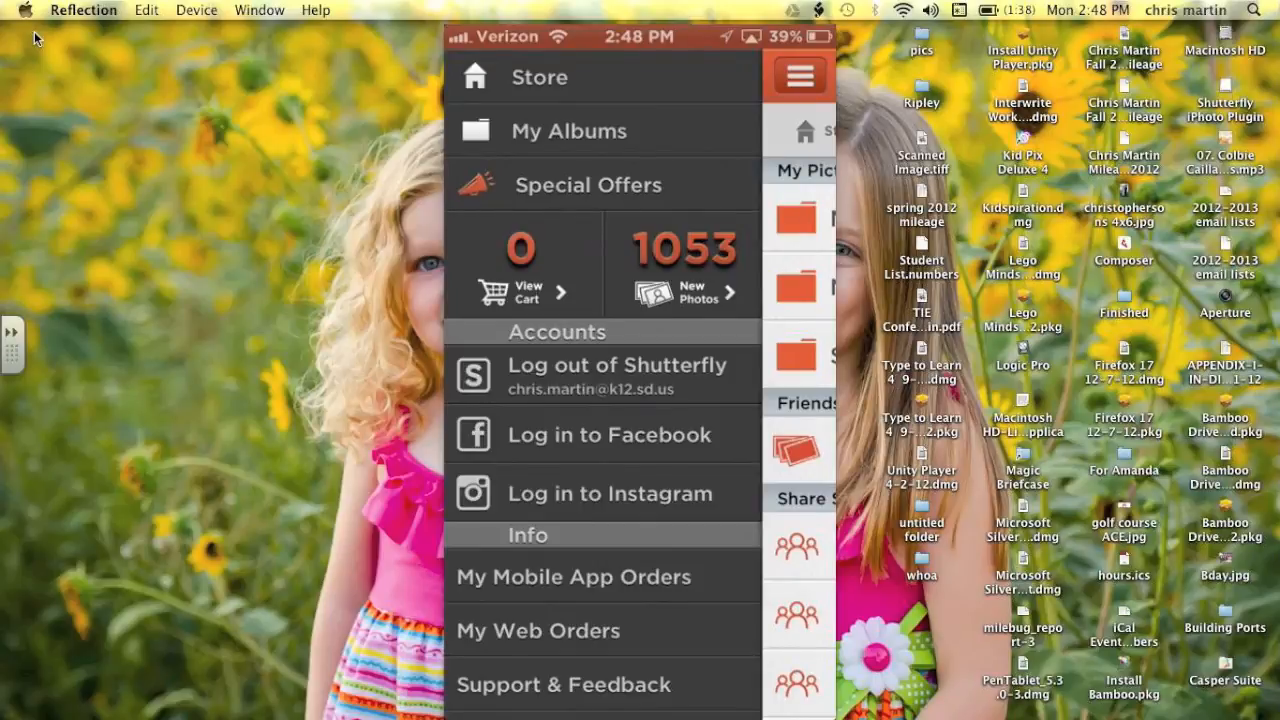
scroll("down", 3)
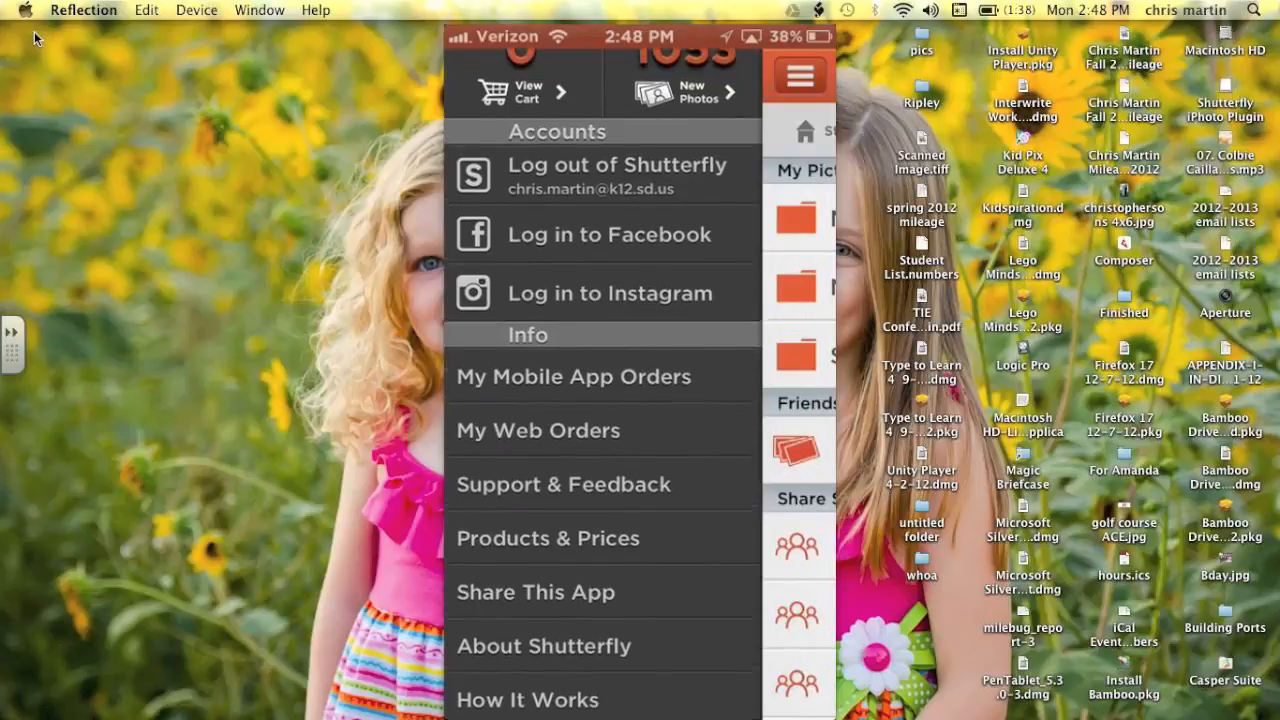
scroll("down", 3)
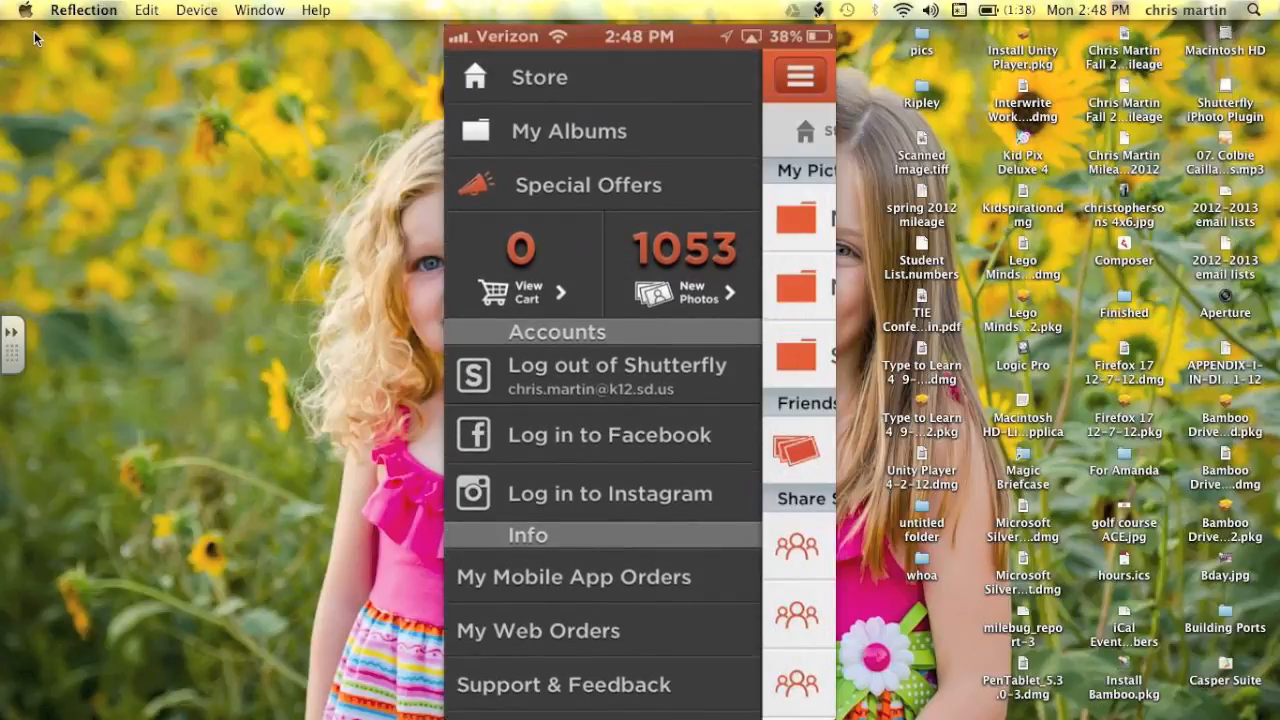
left_click(800, 76)
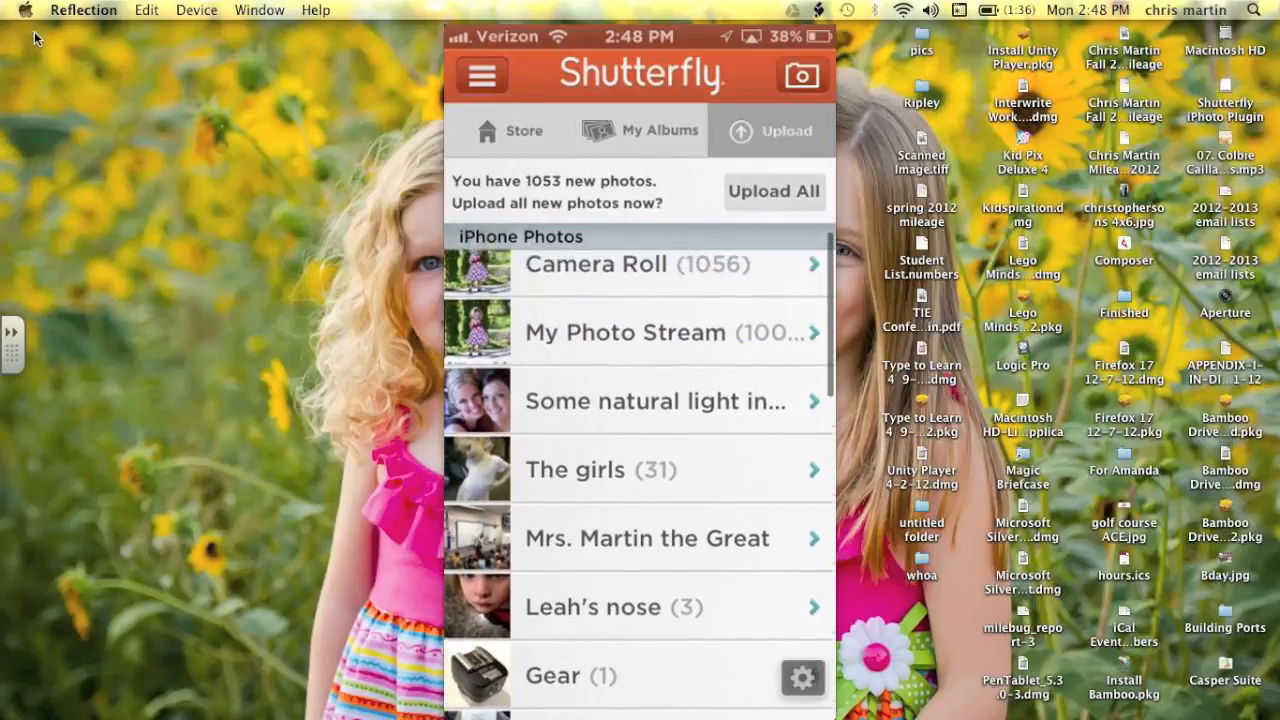
scroll("down", 3)
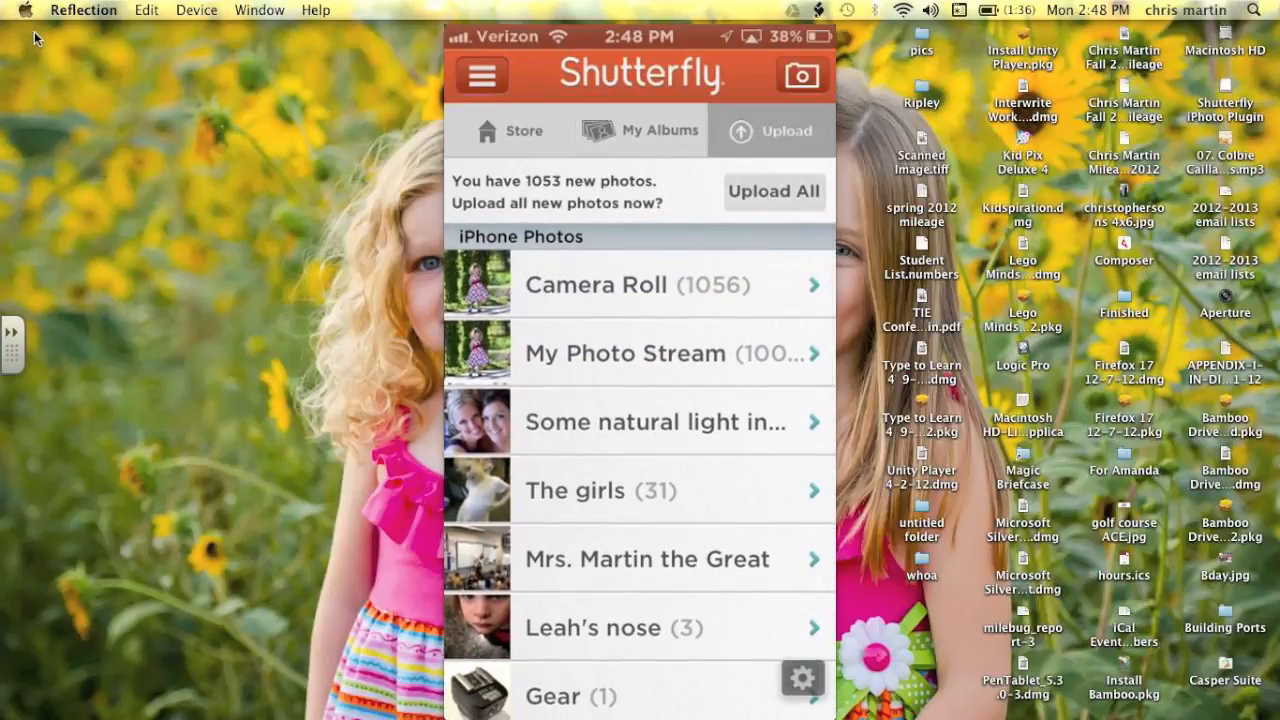
left_click(480, 76)
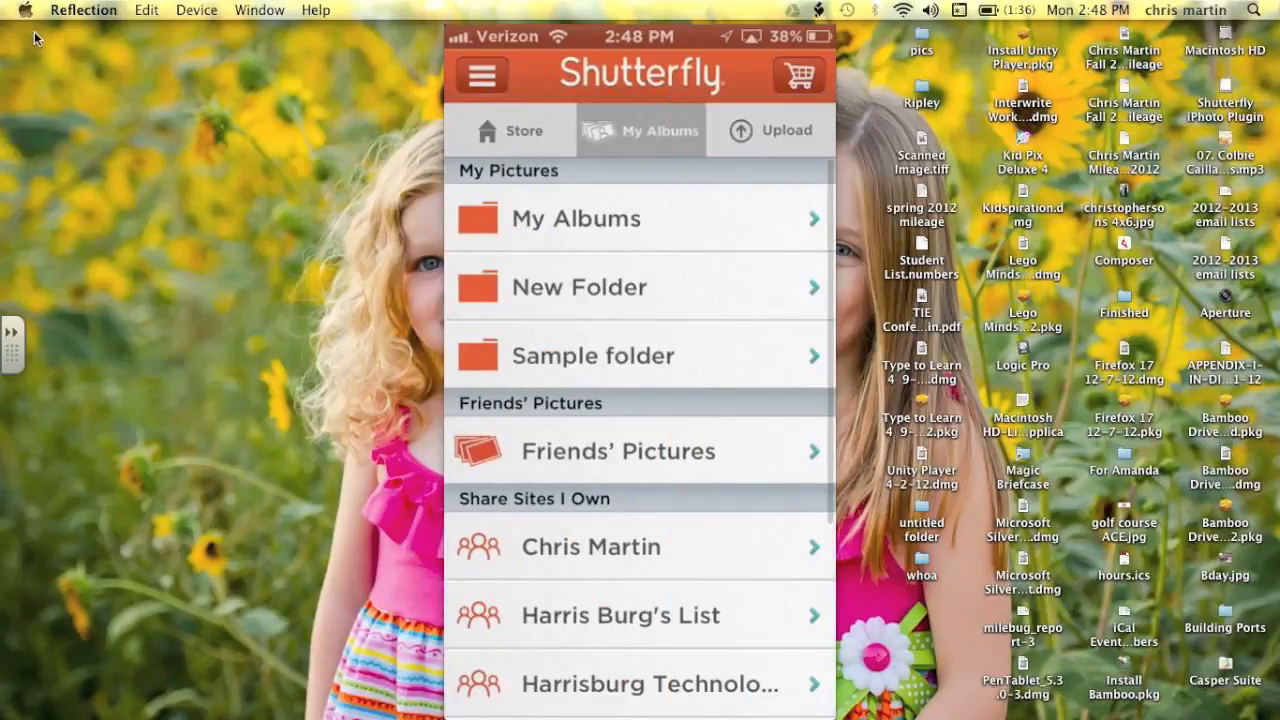
left_click(576, 218)
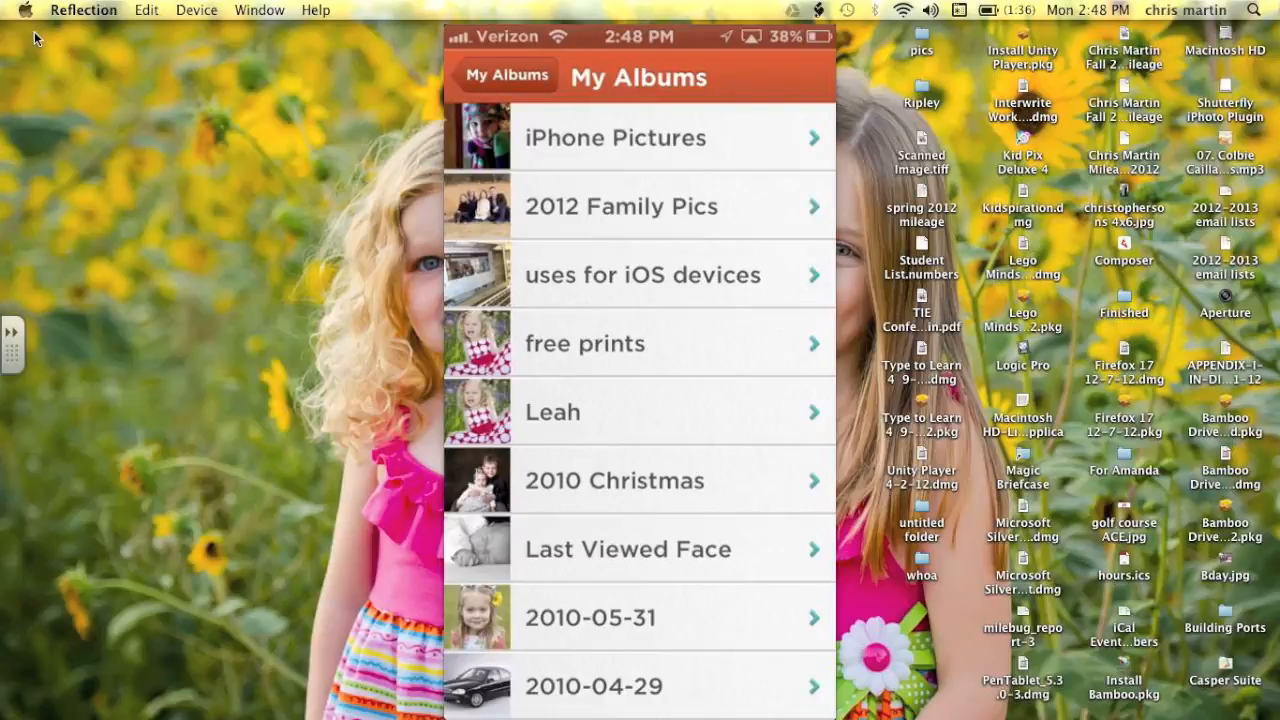
left_click(506, 76)
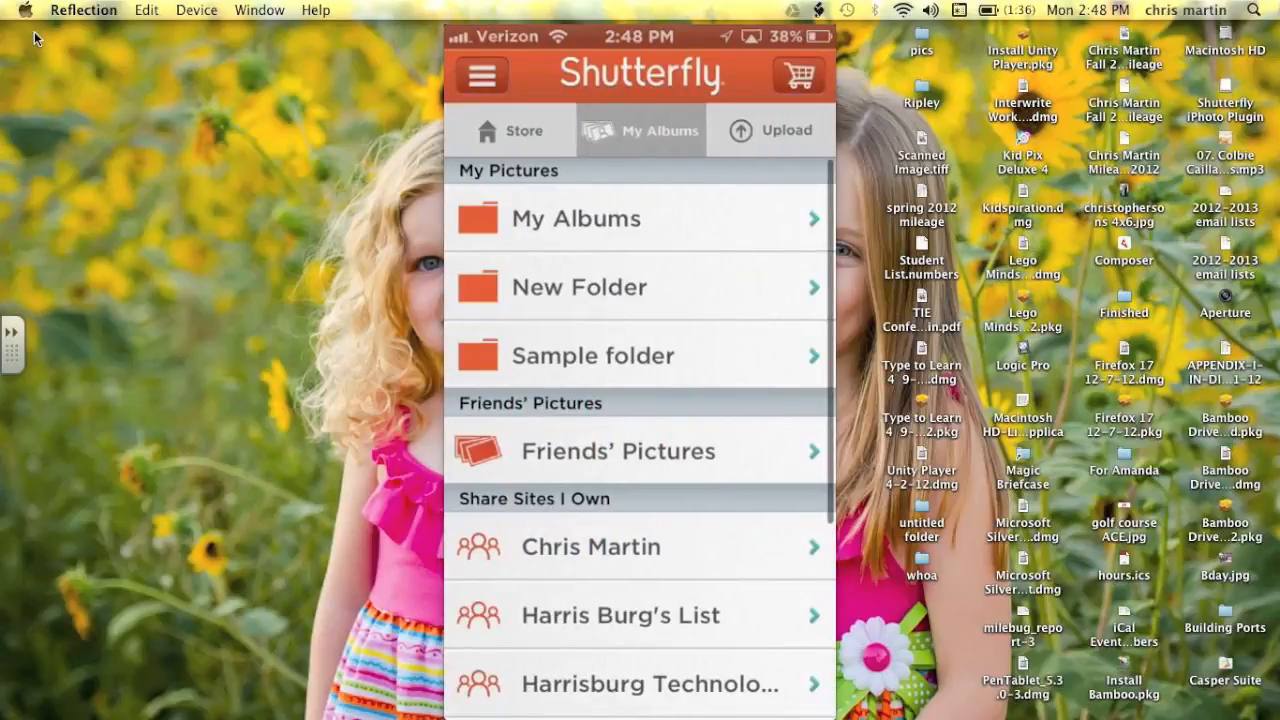
left_click(480, 76)
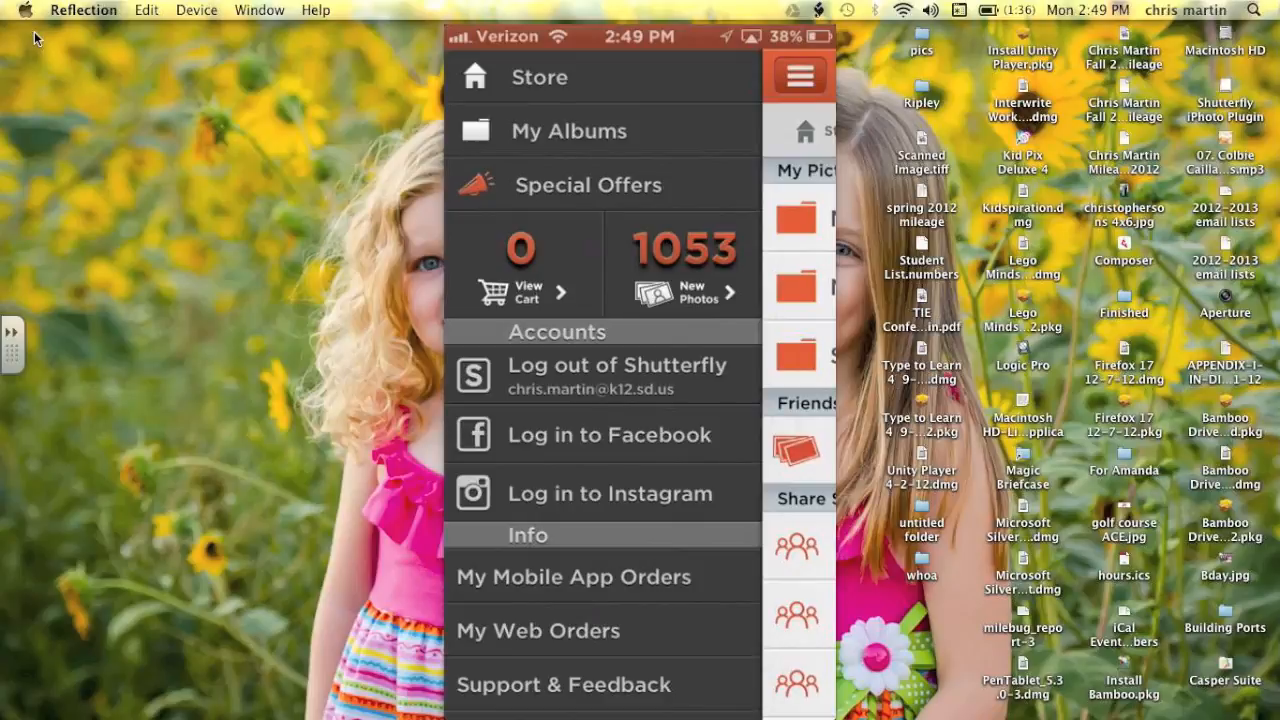
left_click(800, 76)
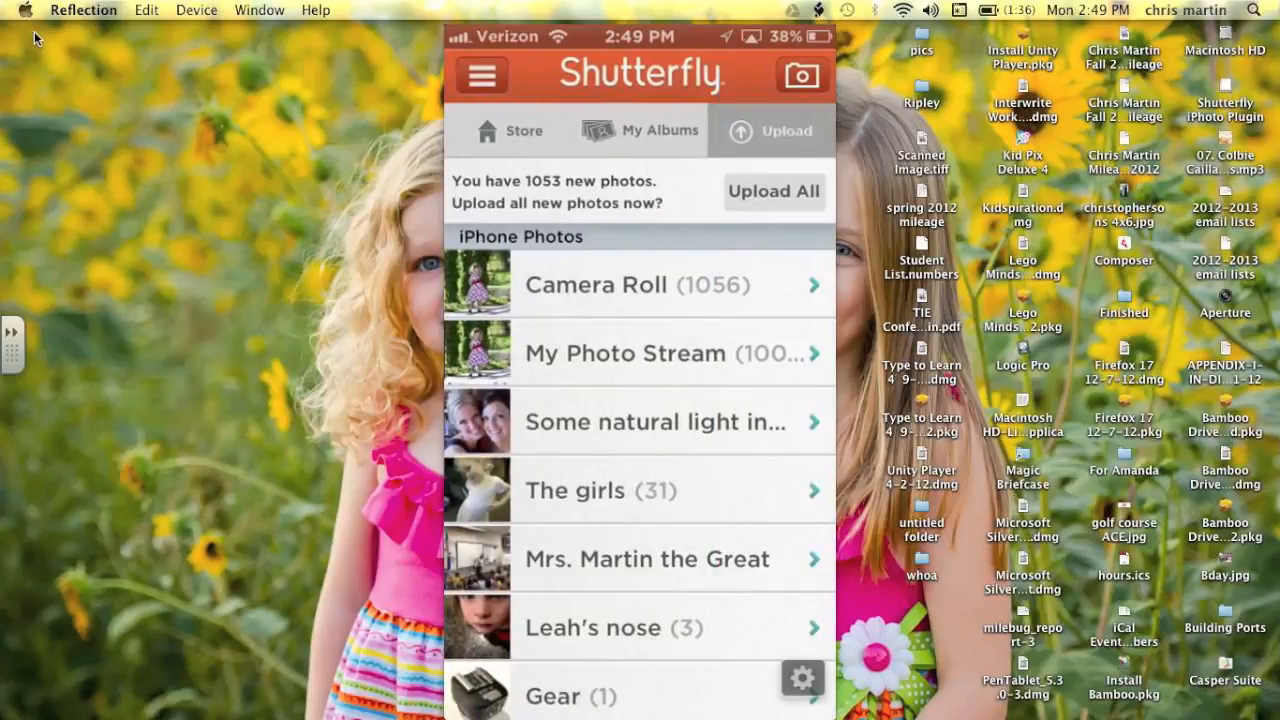